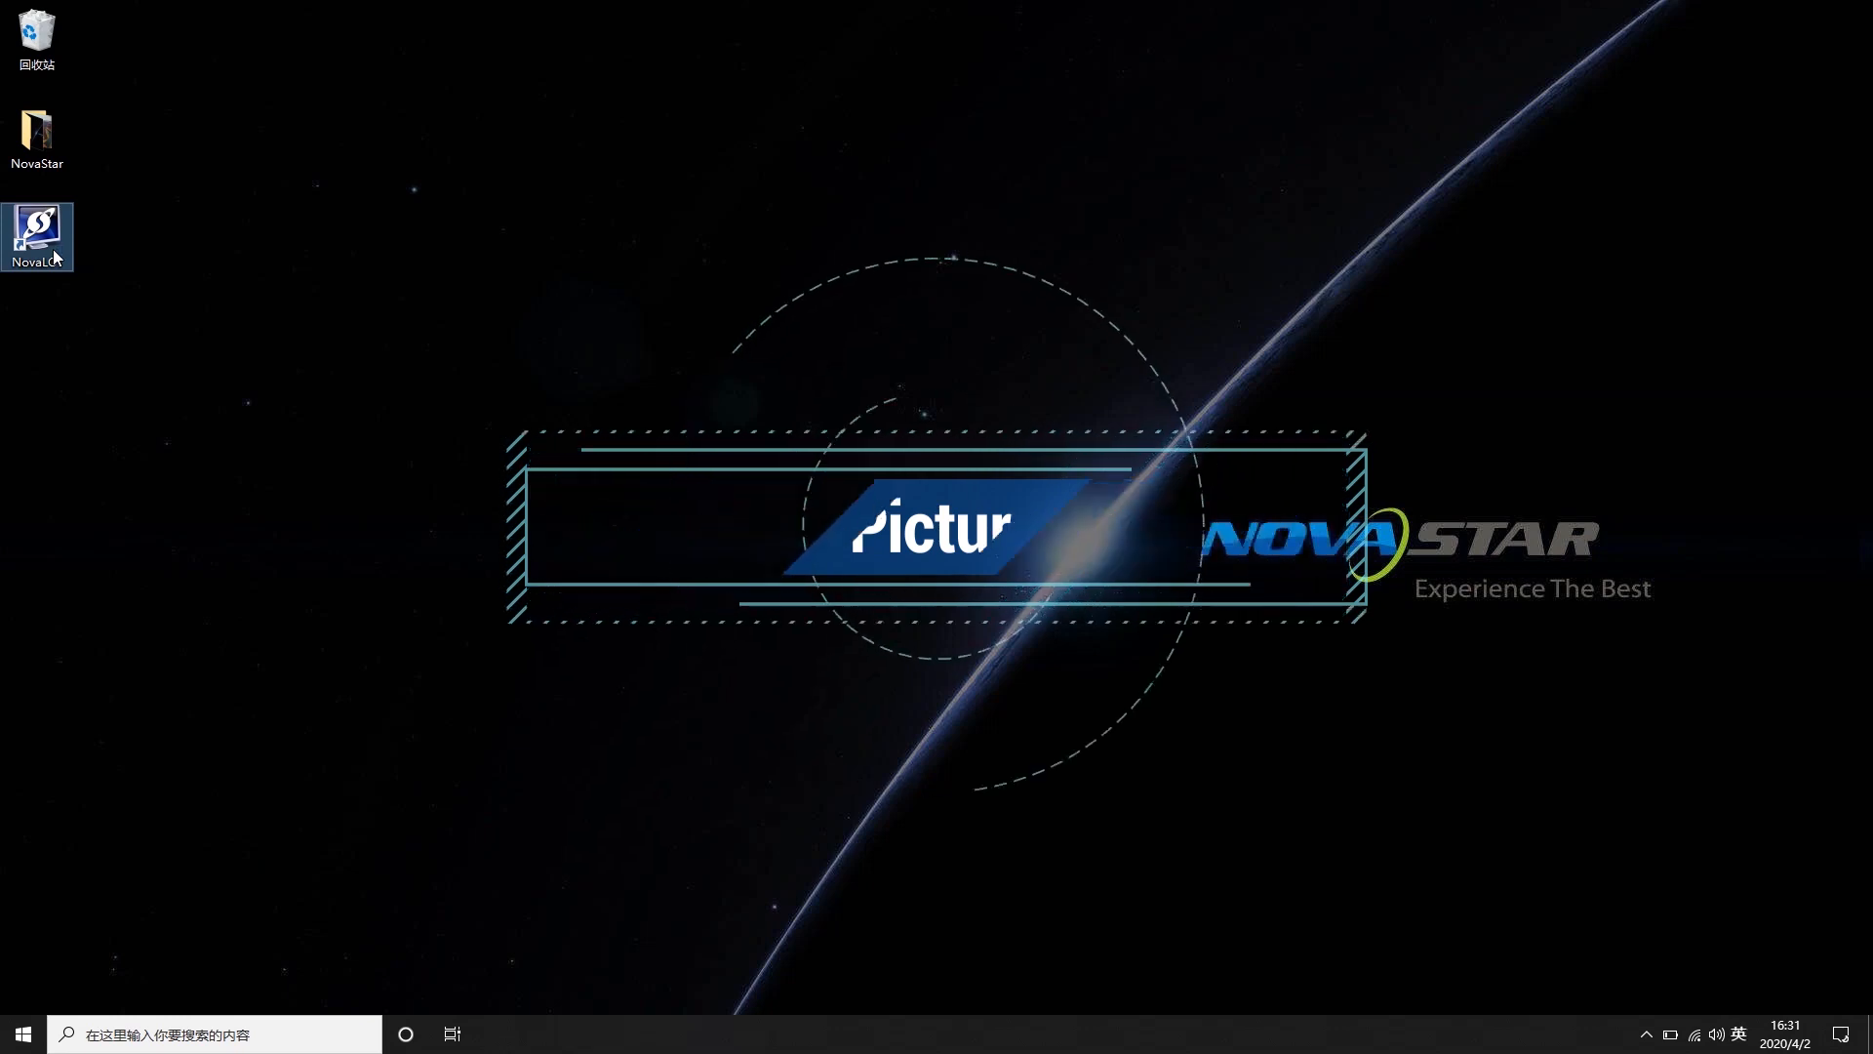
Step: Launch NovaLCT and log in as the Advanced Synchronous System User with the password
double_click(37, 238)
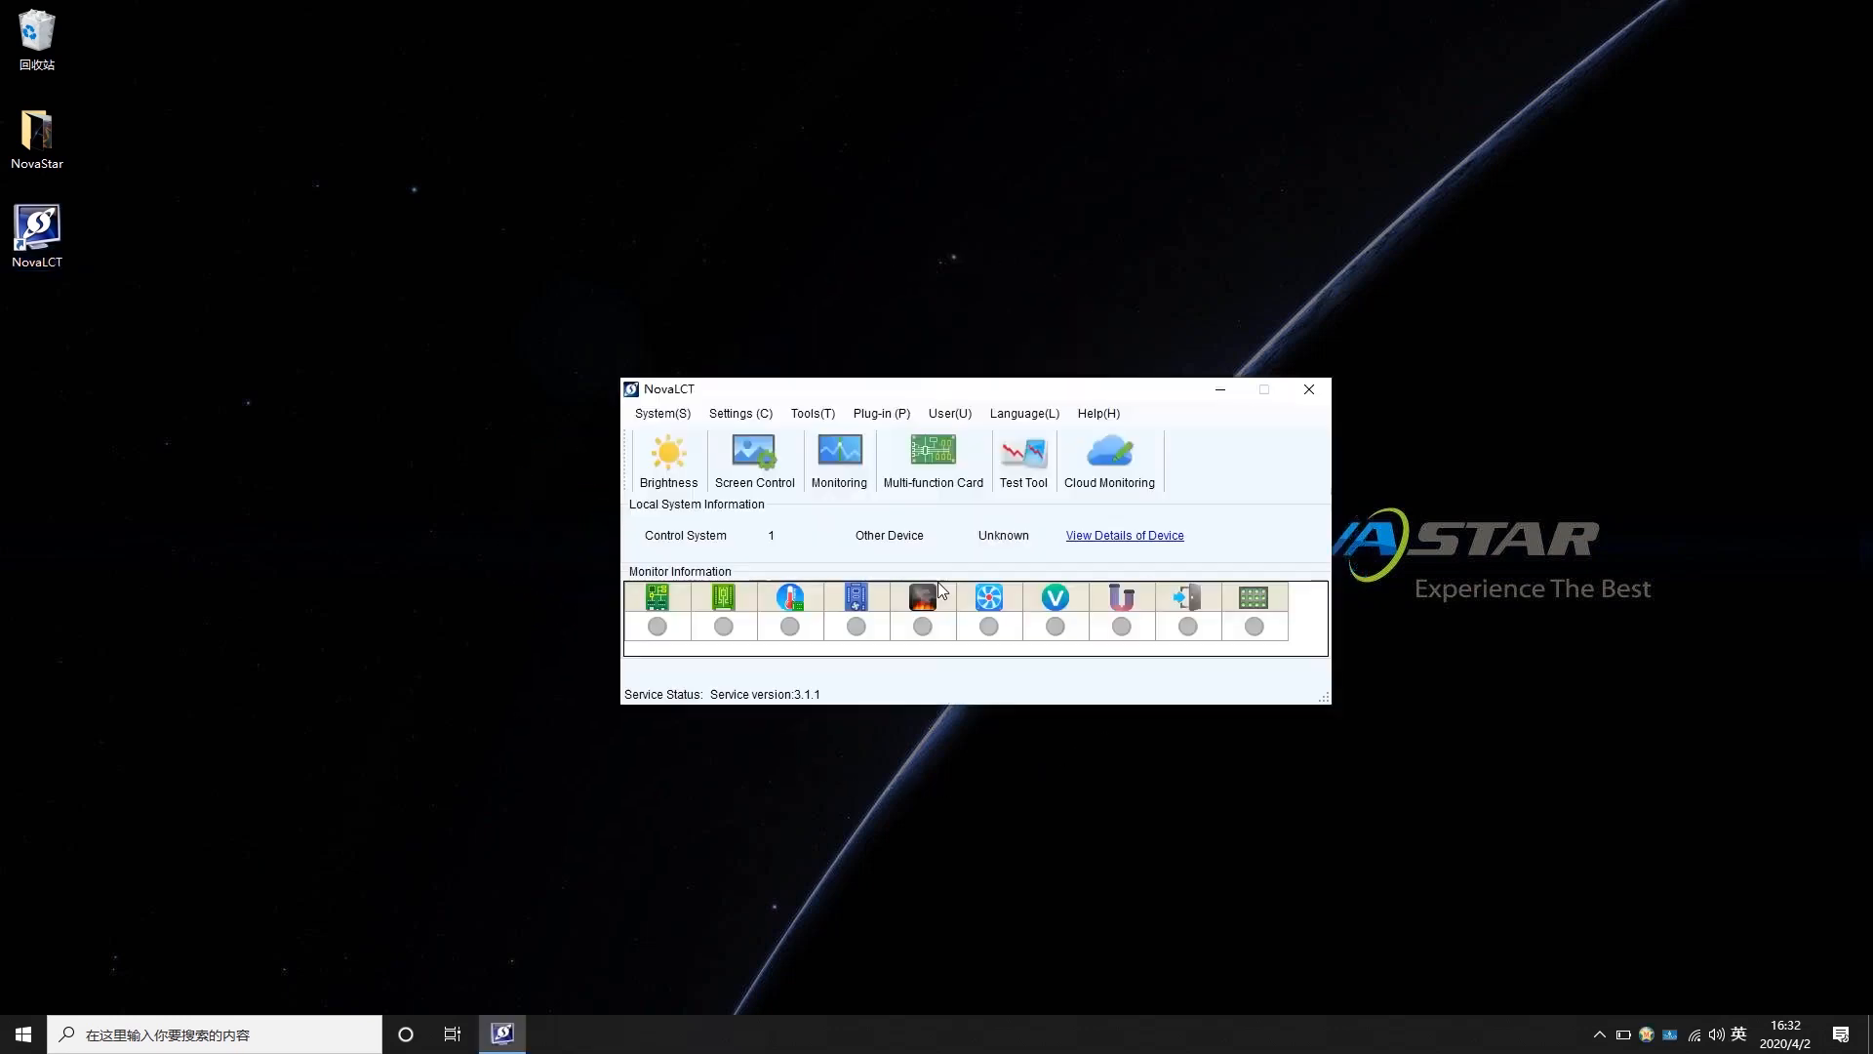
left_click(949, 411)
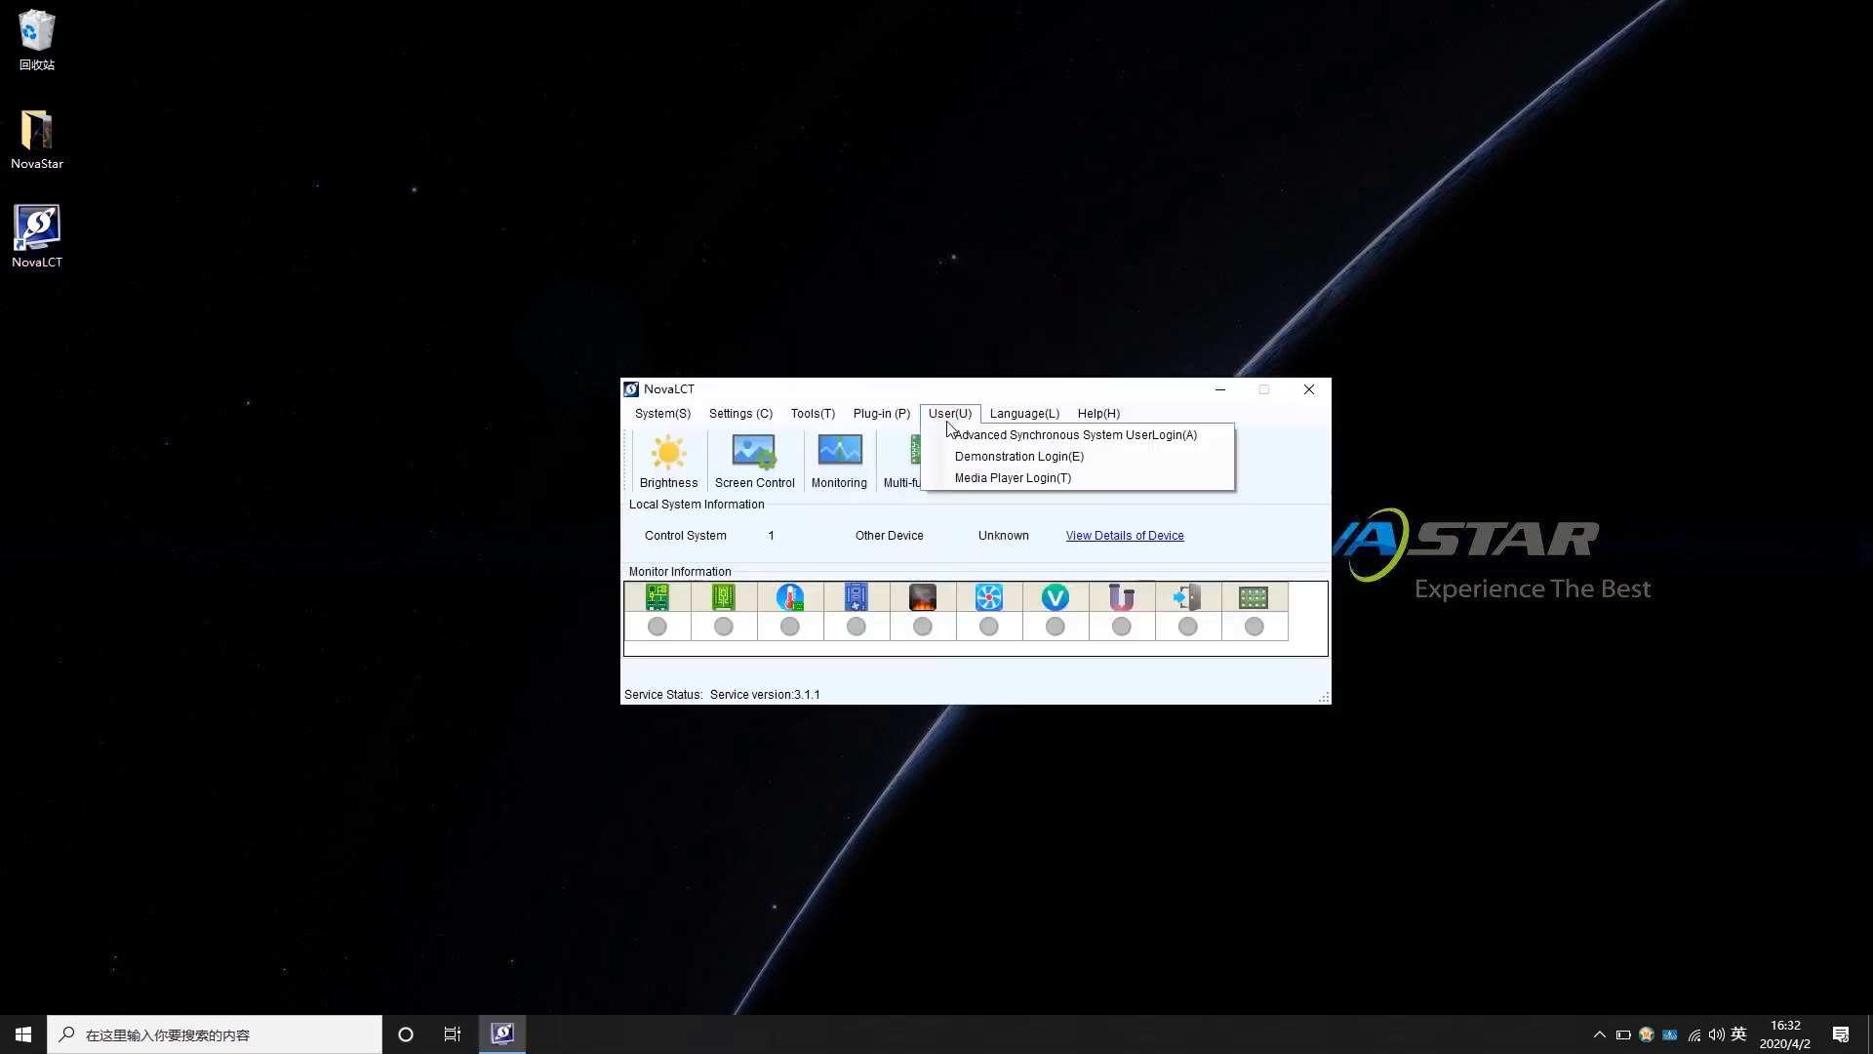
left_click(1071, 433)
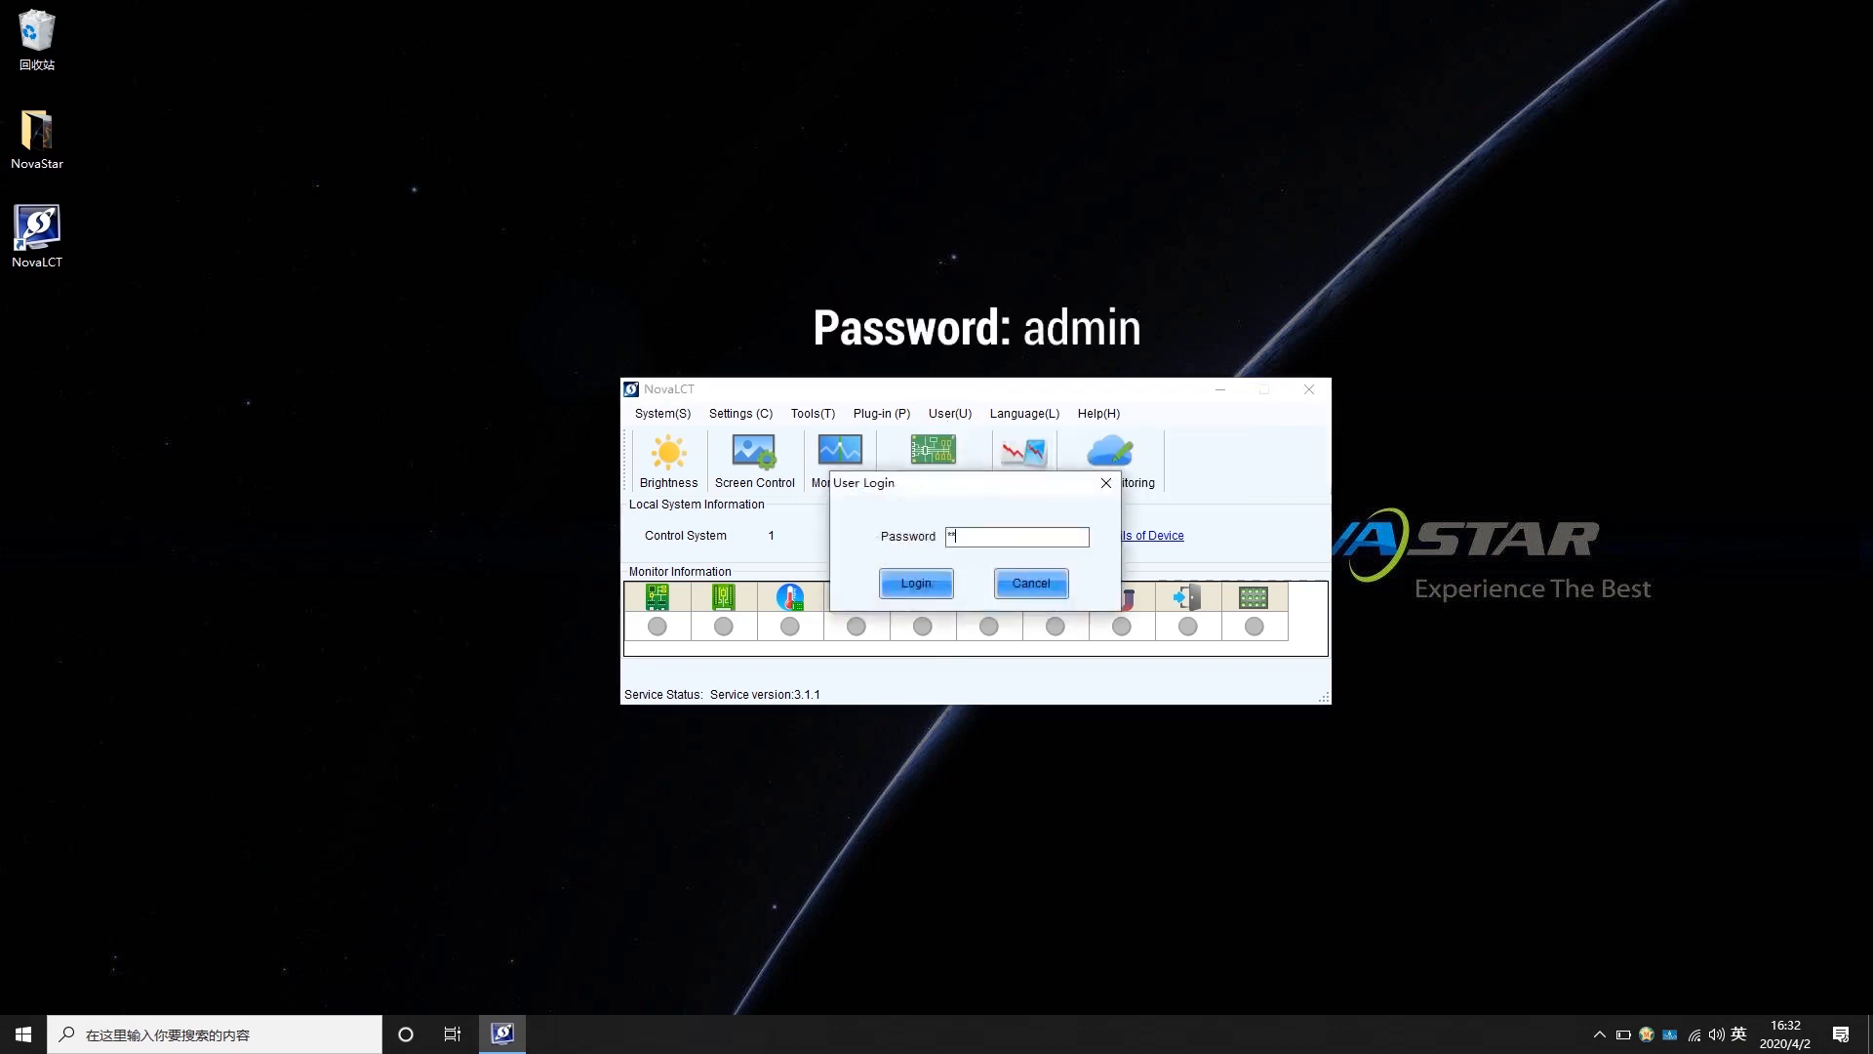
type("dmin")
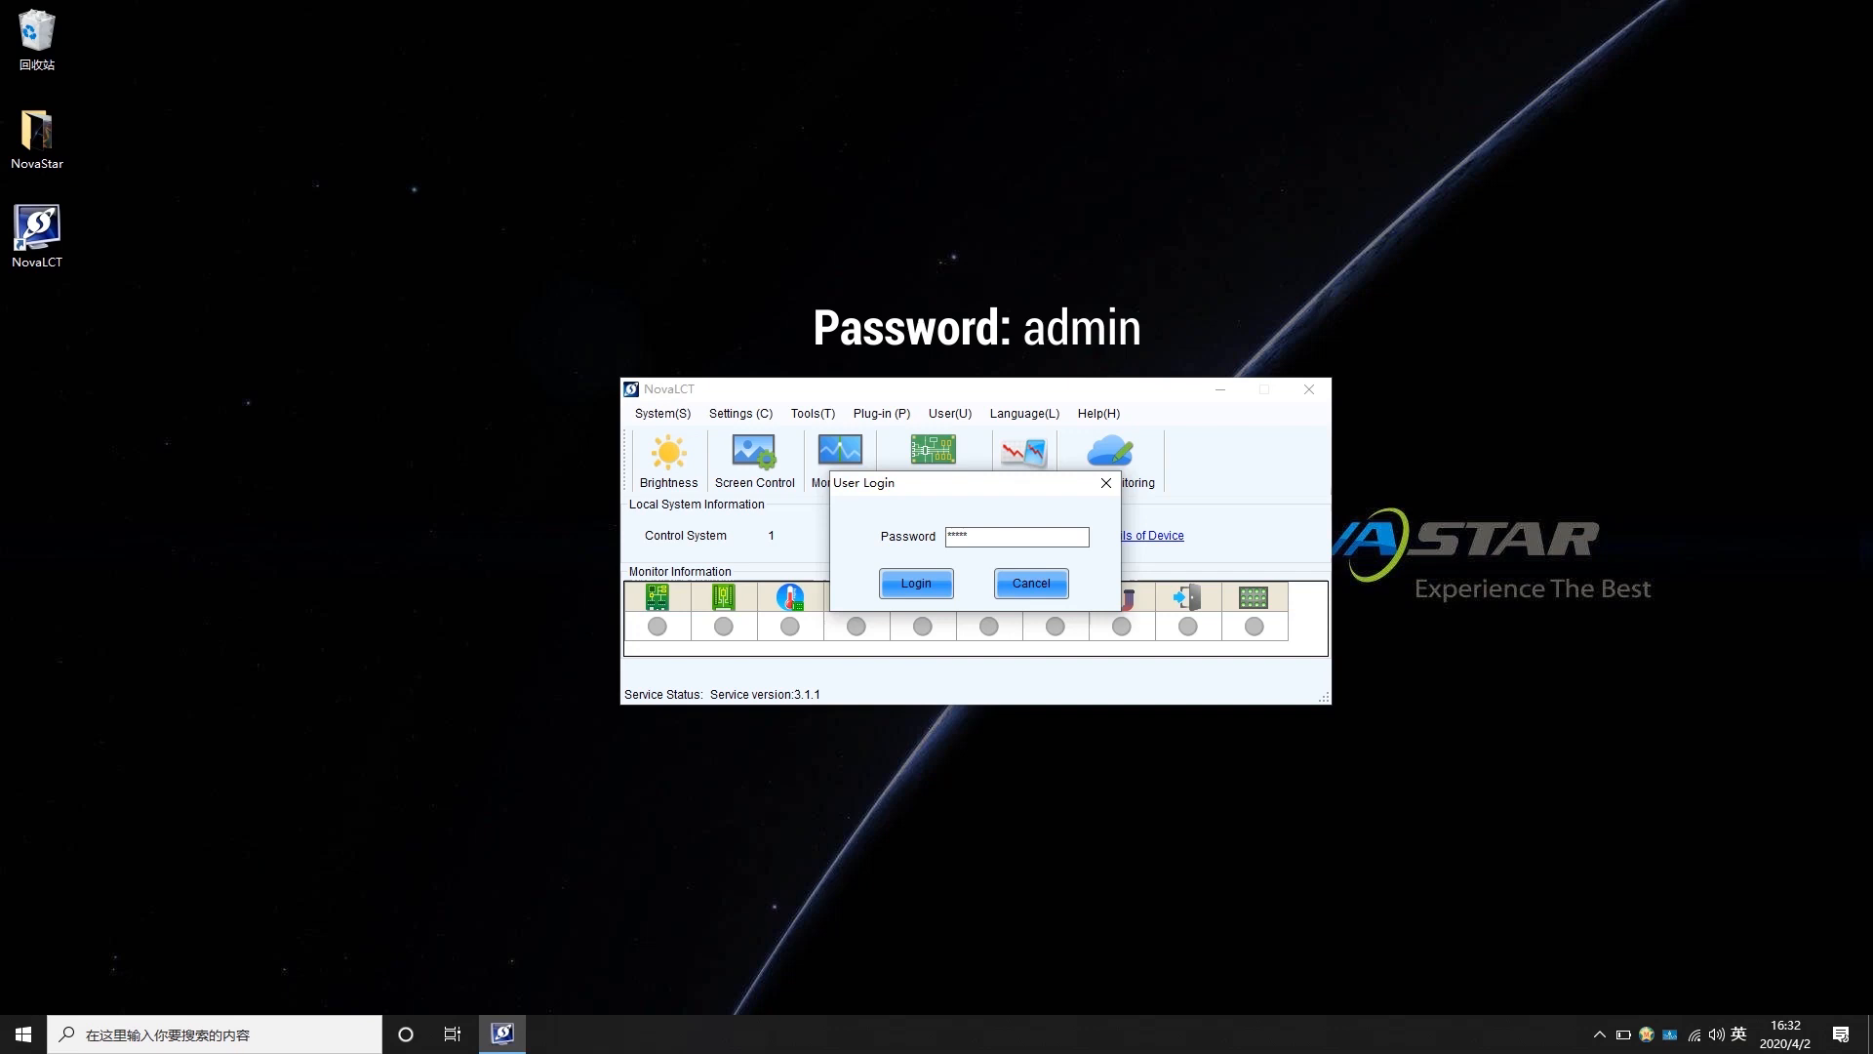
left_click(915, 583)
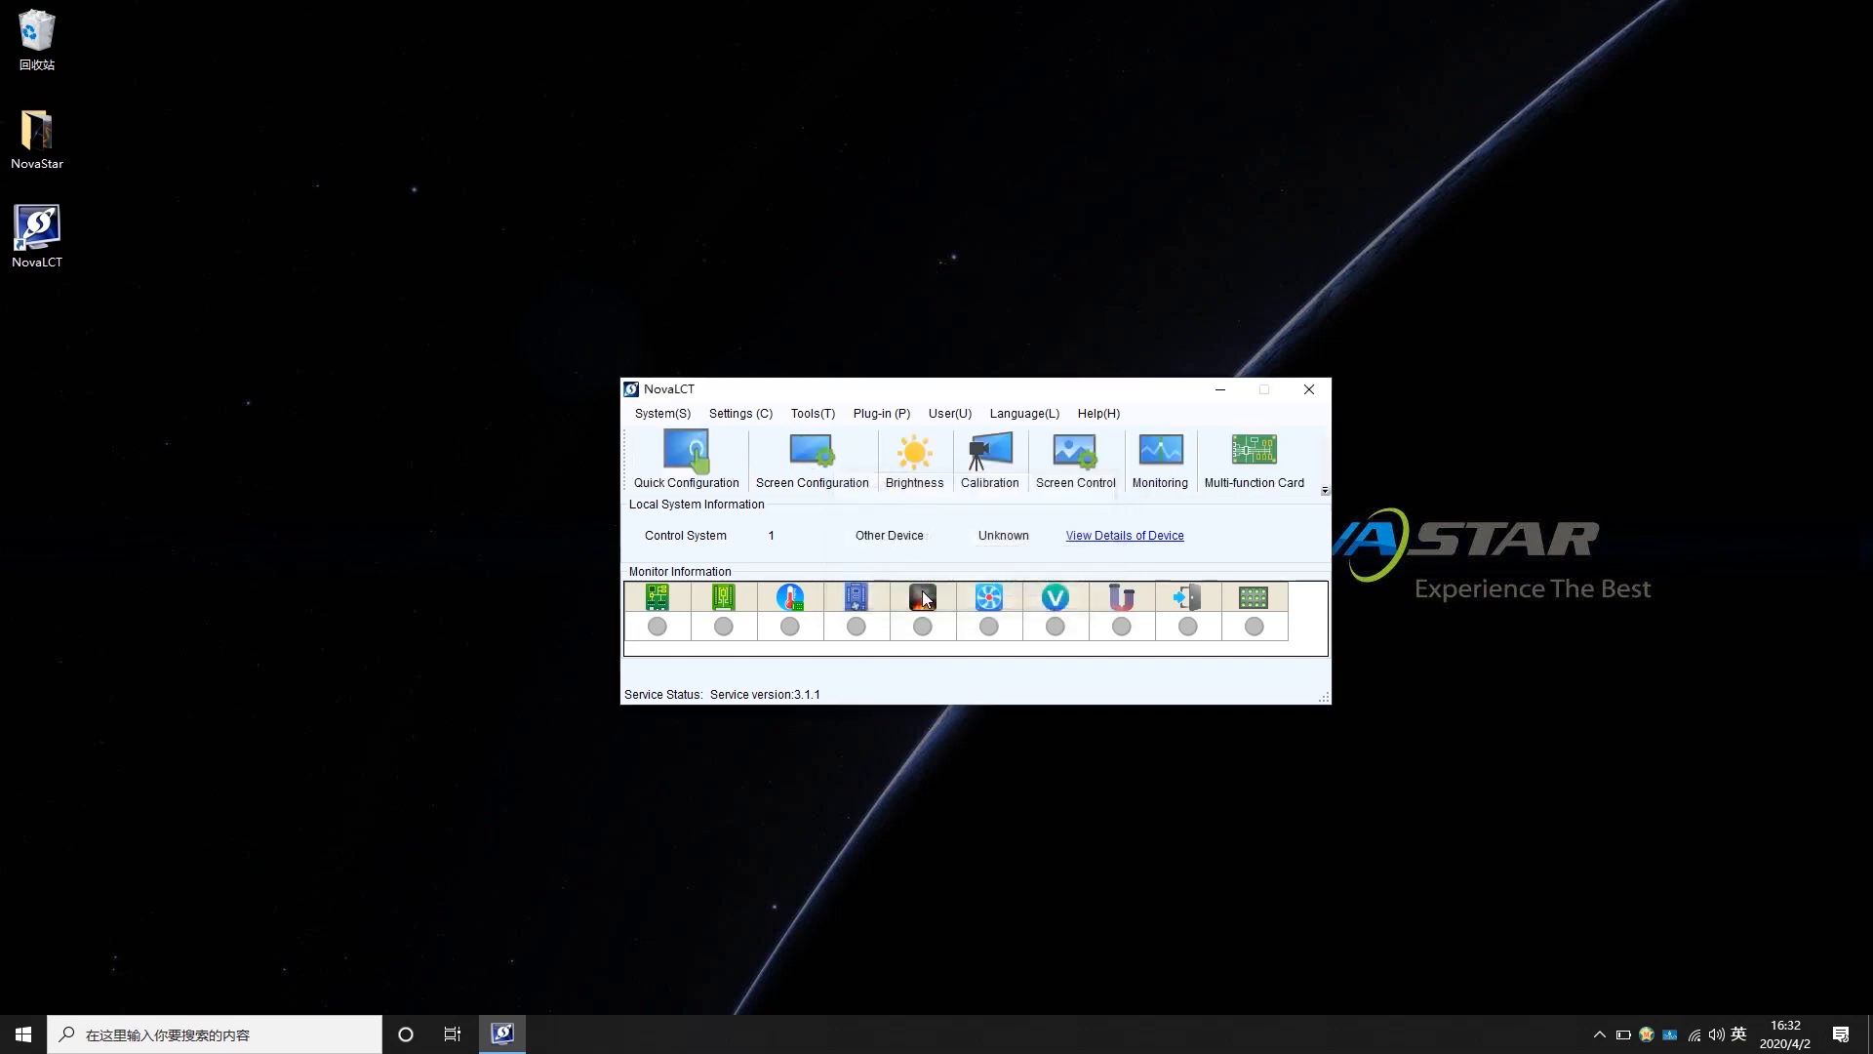
Step: Open Settings > Prestore Screen to reach the Prestore Picture Settings dialog
left_click(739, 412)
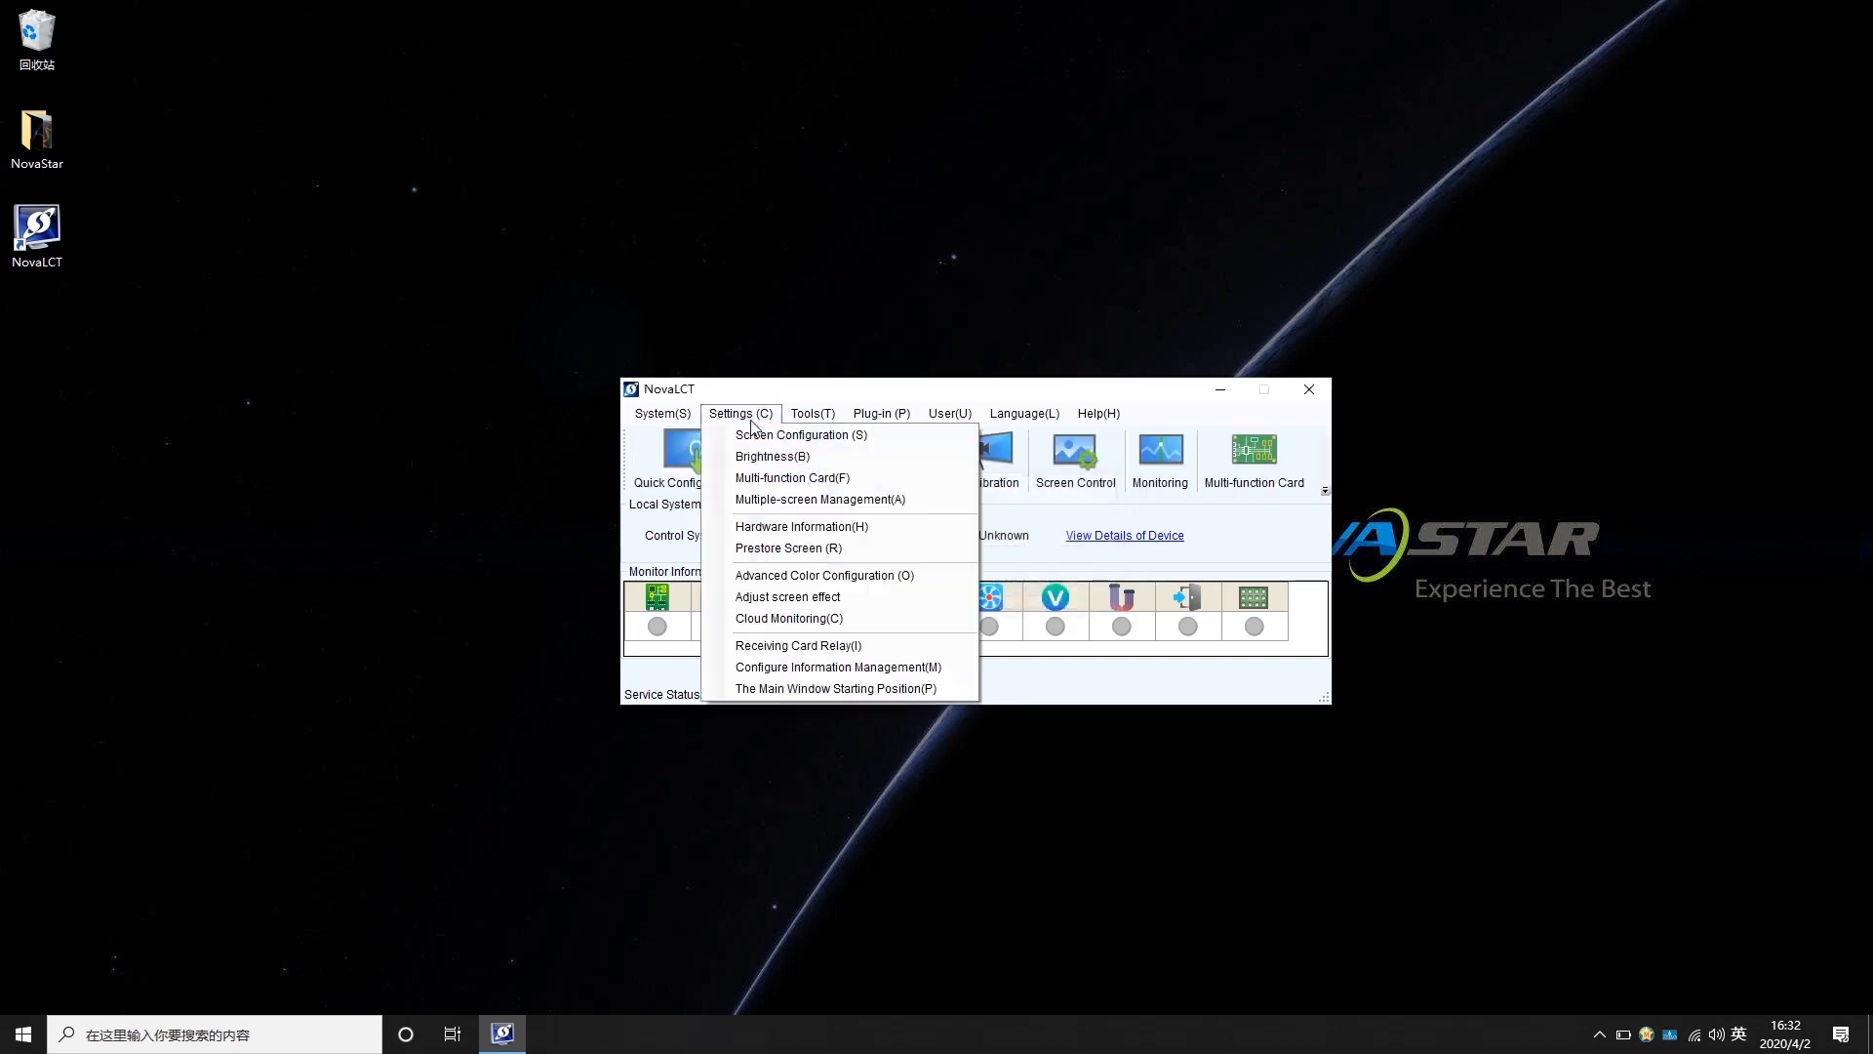
mouse_move(788, 546)
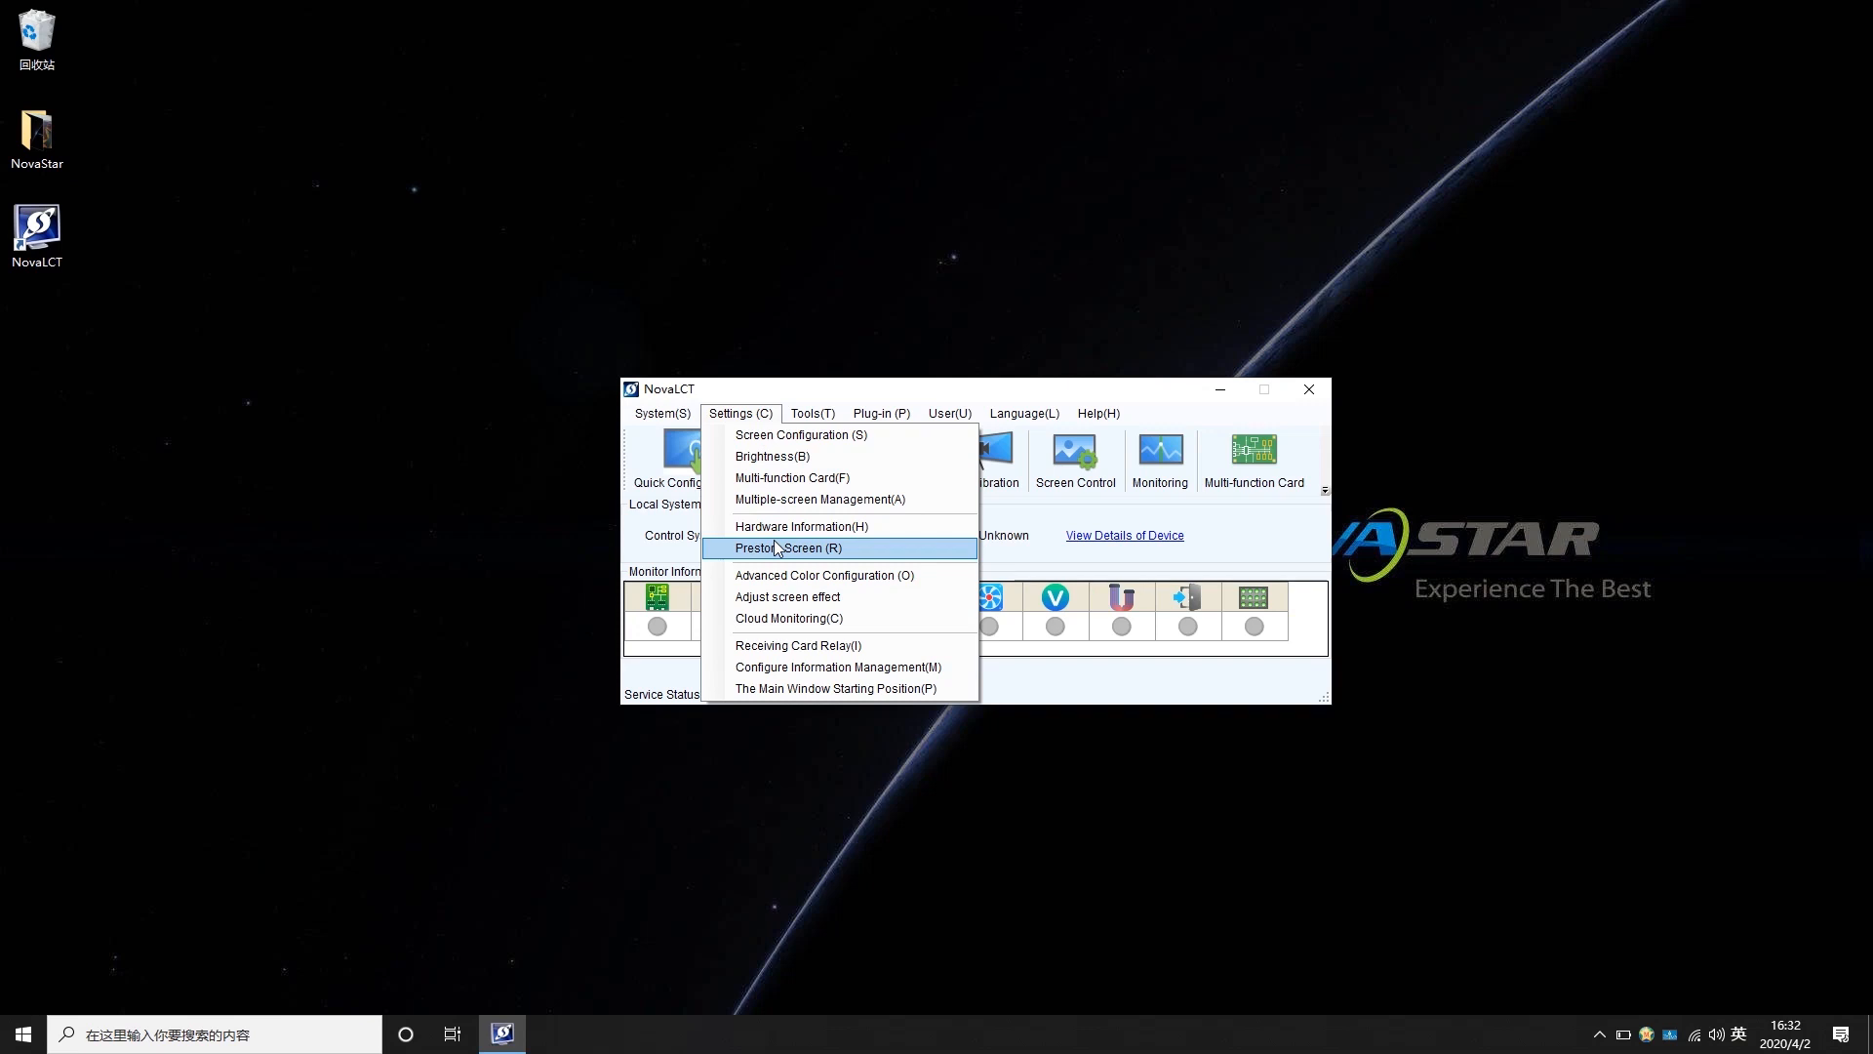
left_click(788, 547)
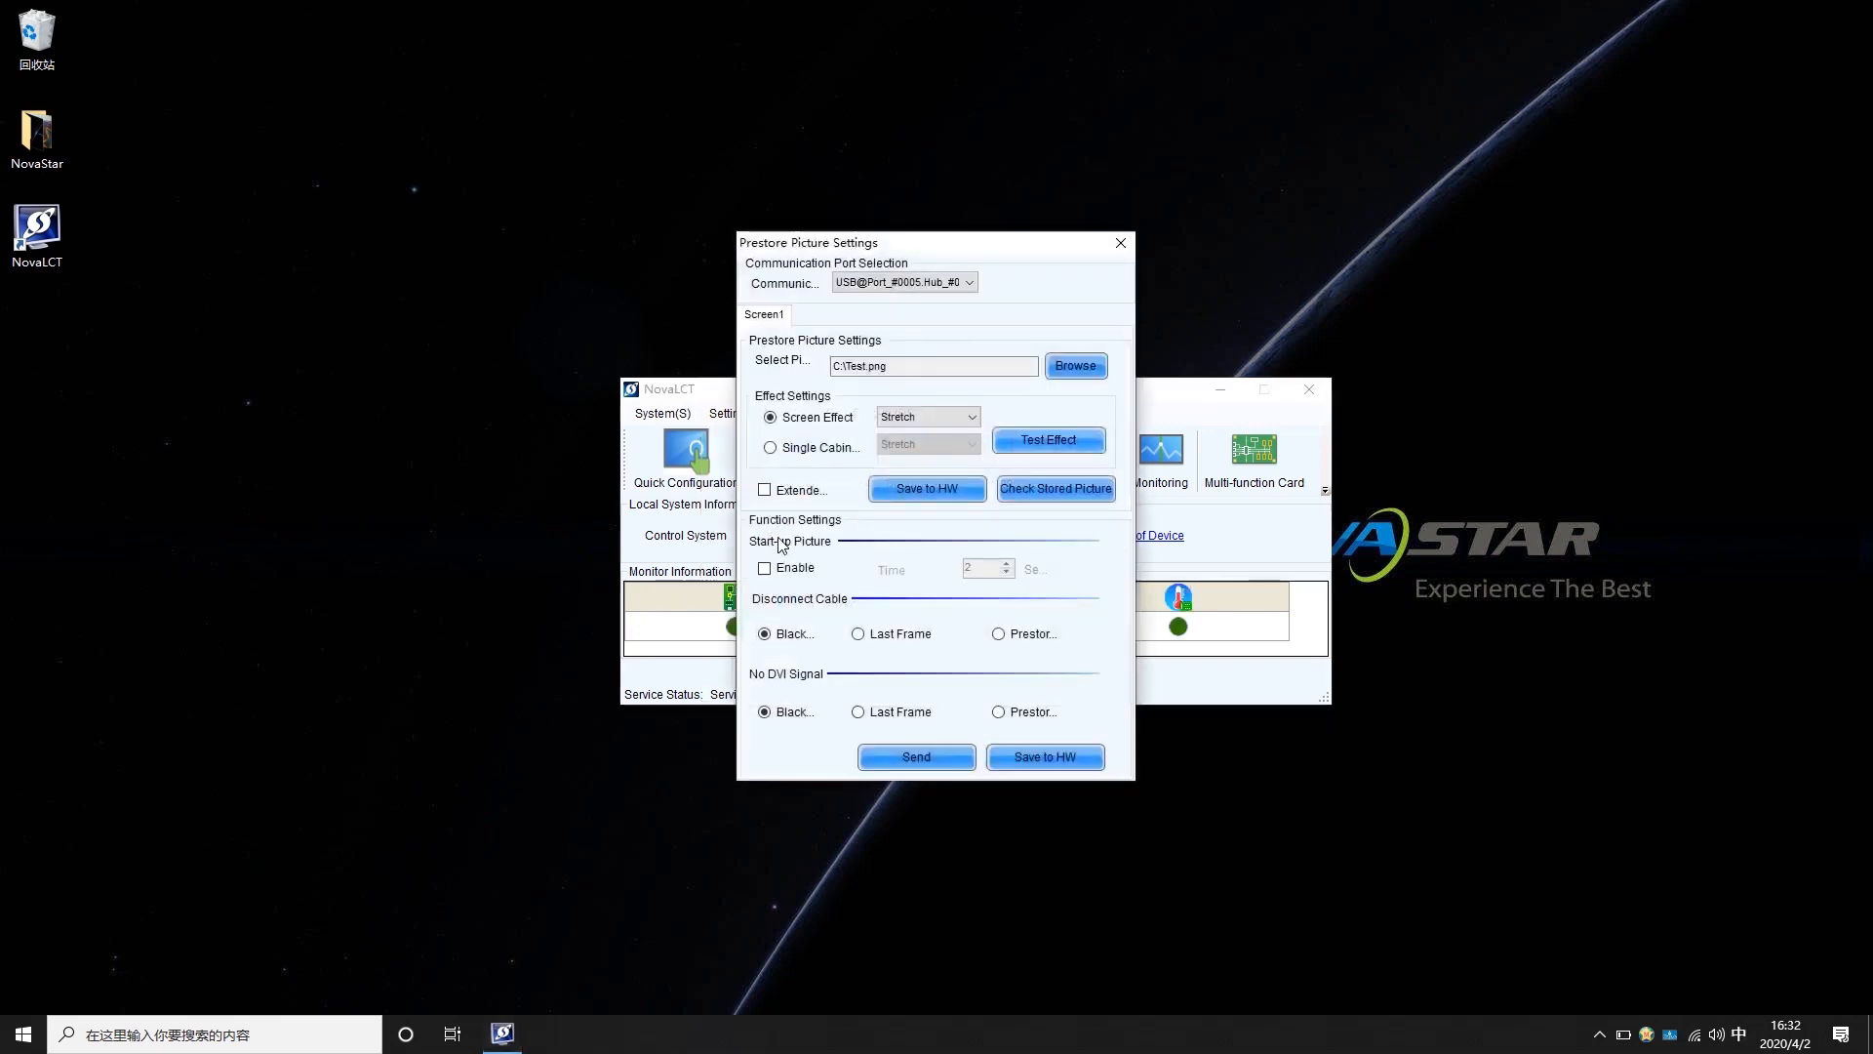
left_click(970, 281)
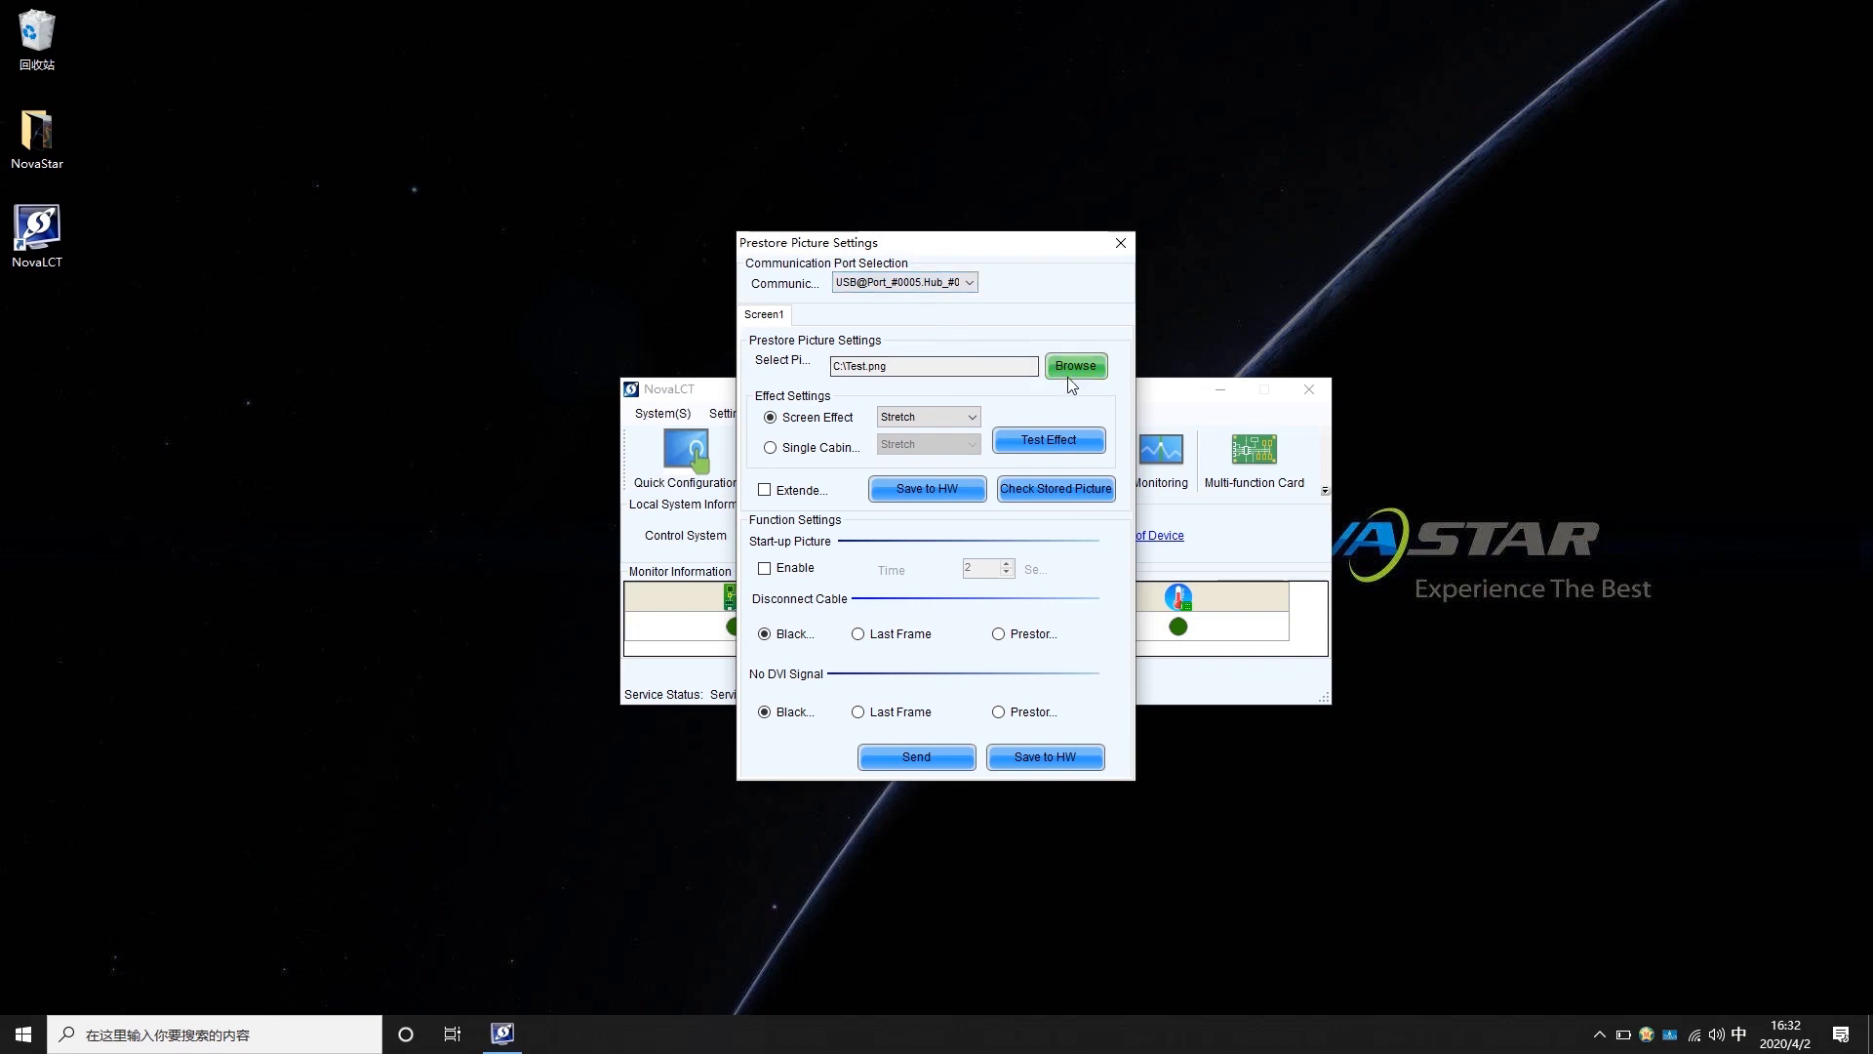
Step: Choose C:\Test.png as the prestore picture, applied to the whole screen
left_click(1073, 365)
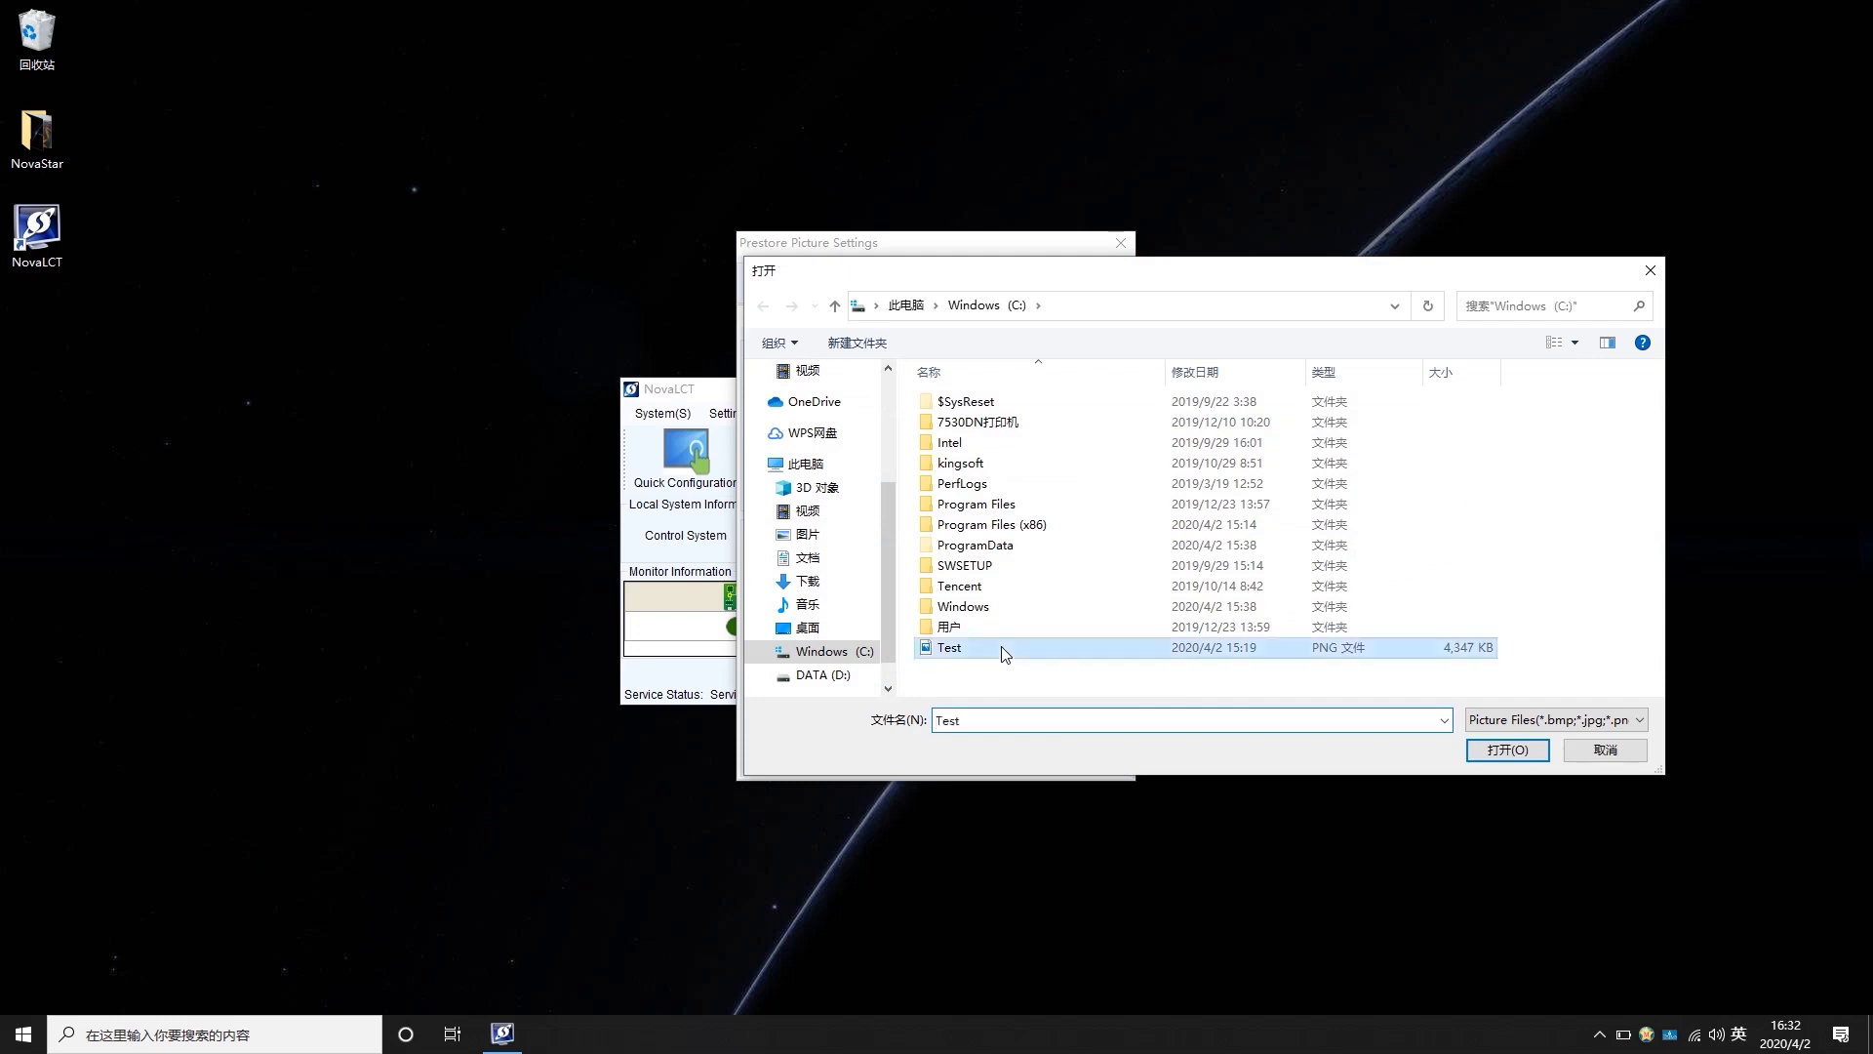
left_click(1505, 749)
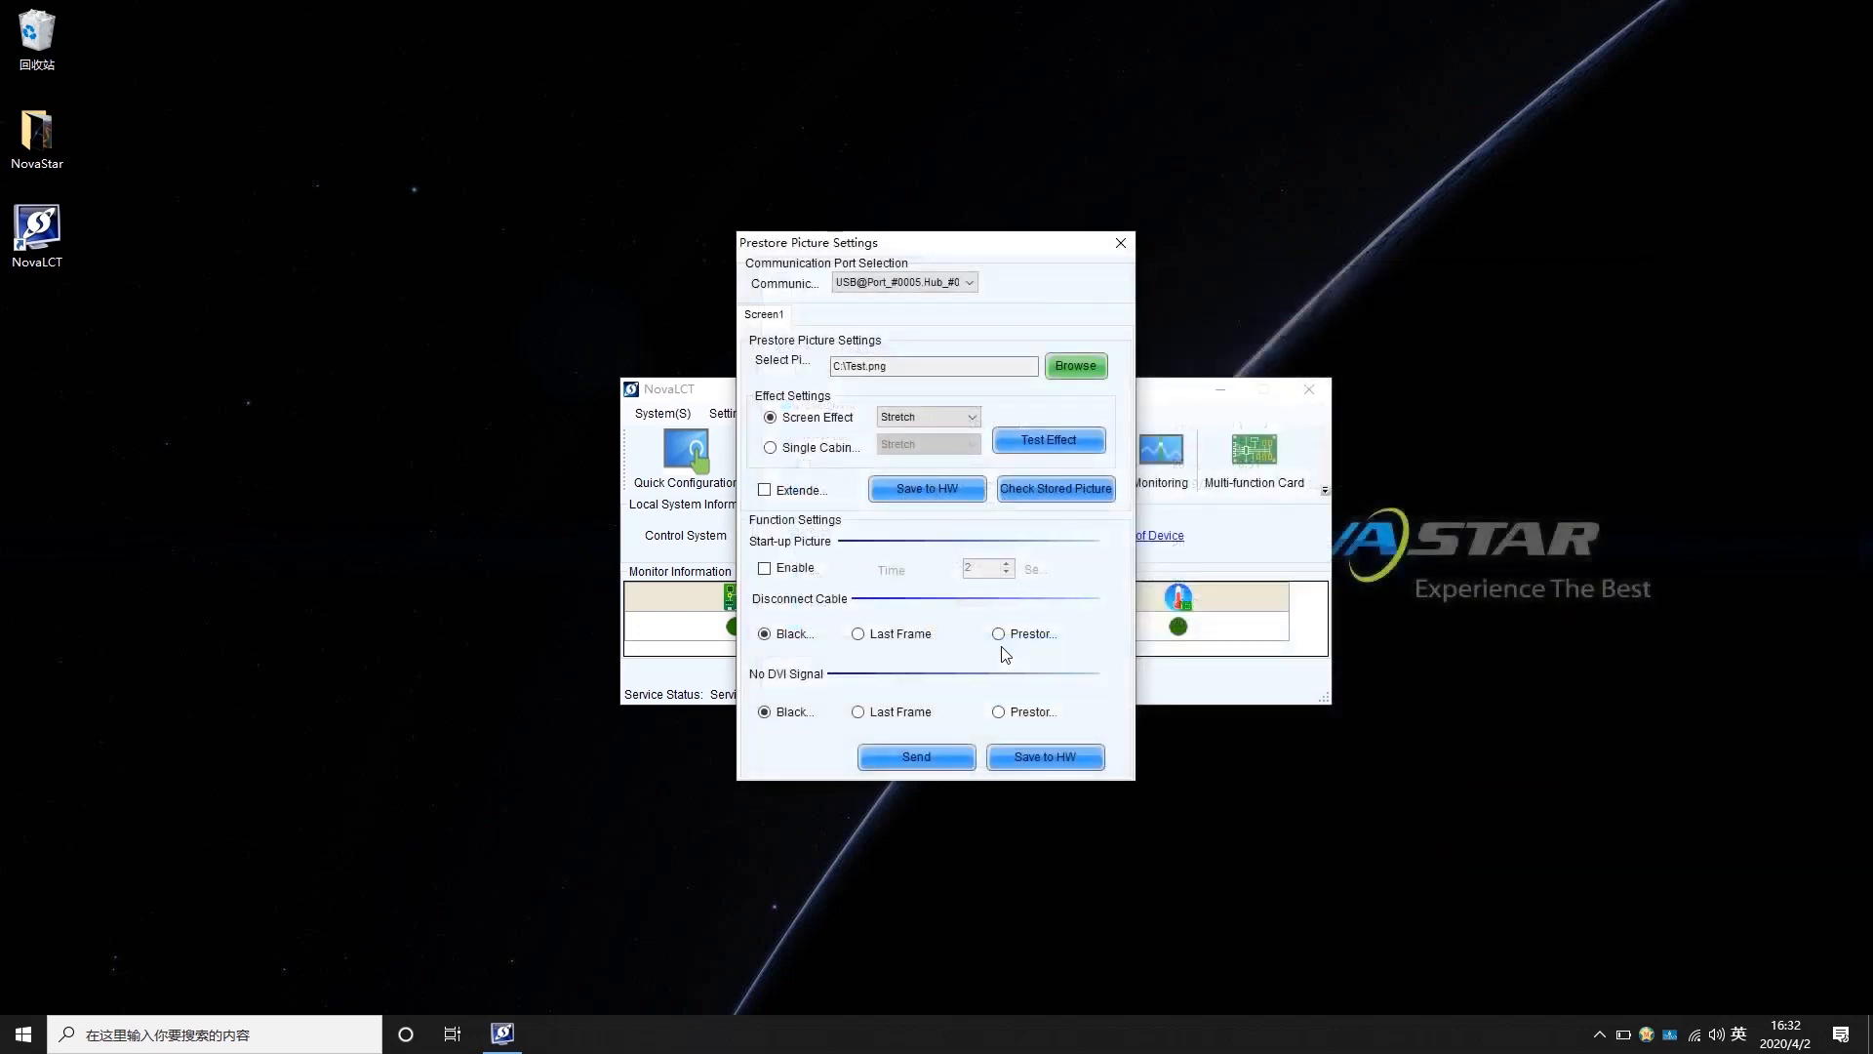
mouse_move(839, 488)
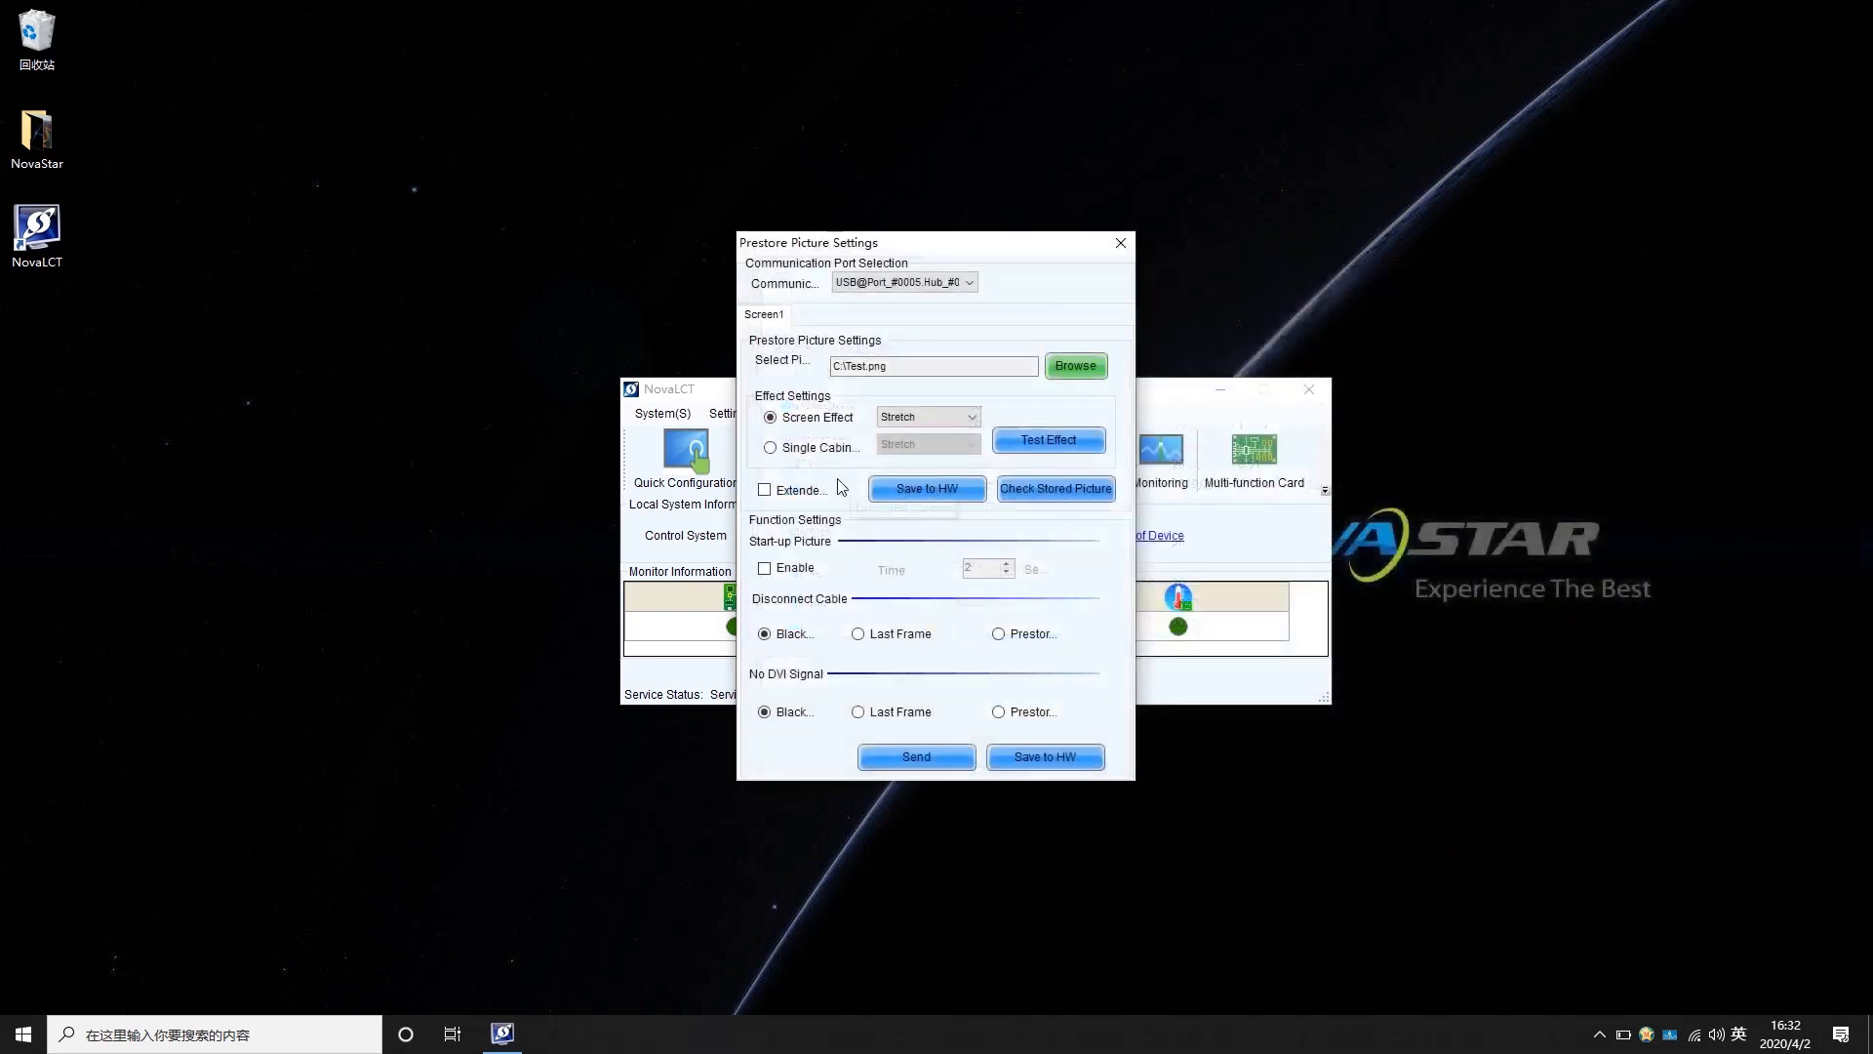
left_click(770, 447)
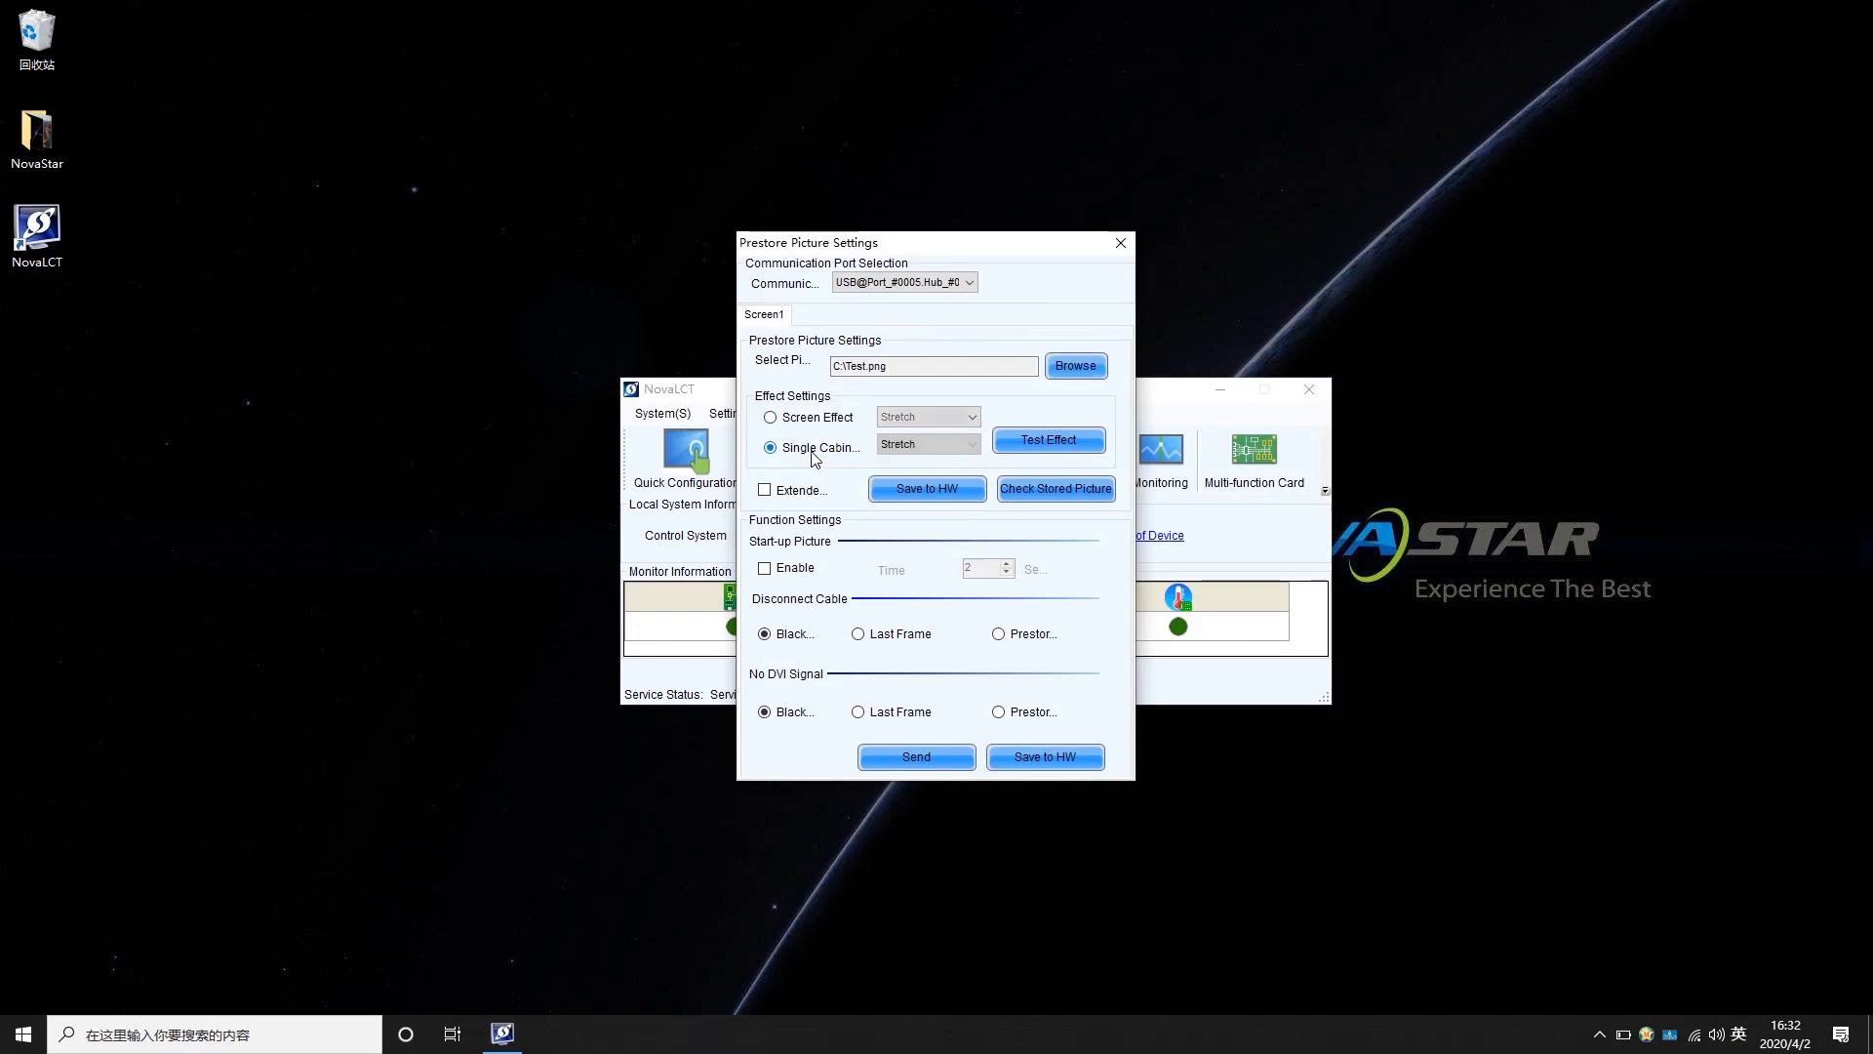
left_click(769, 417)
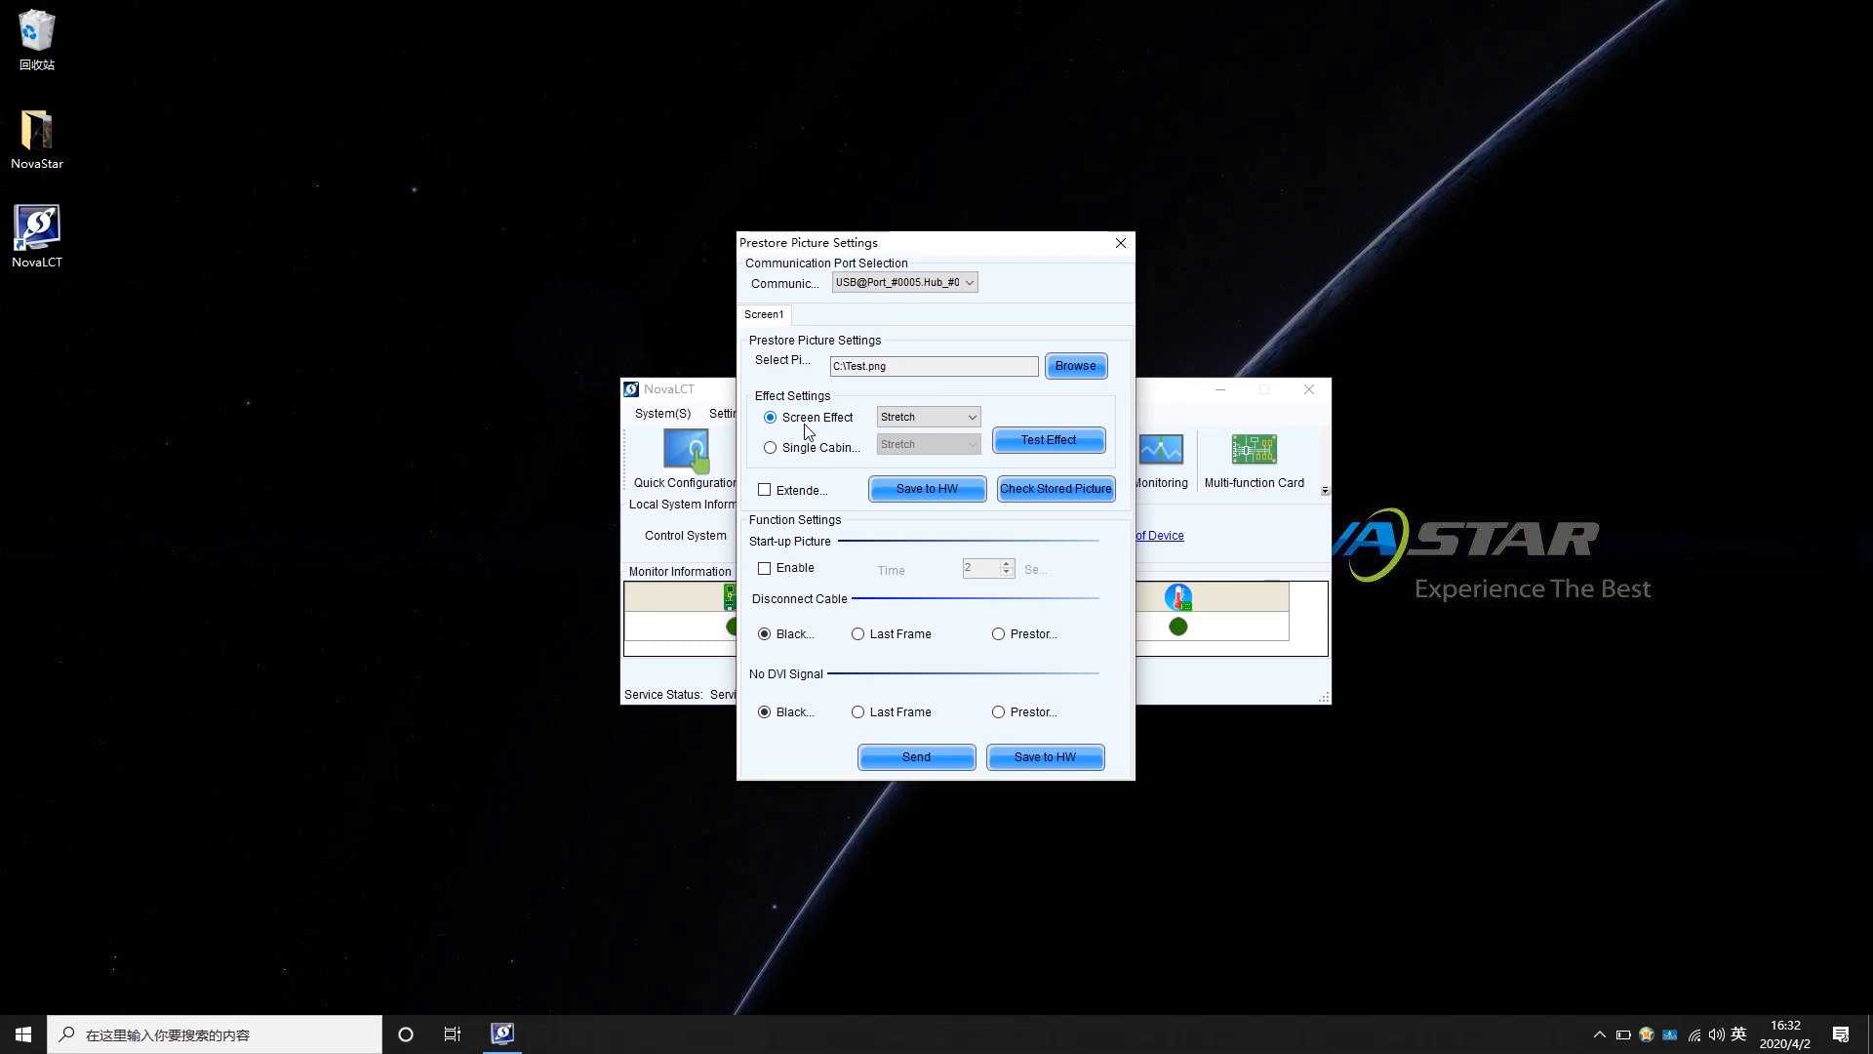
Step: Set the Screen Effect for the prestore picture to Tile
left_click(969, 418)
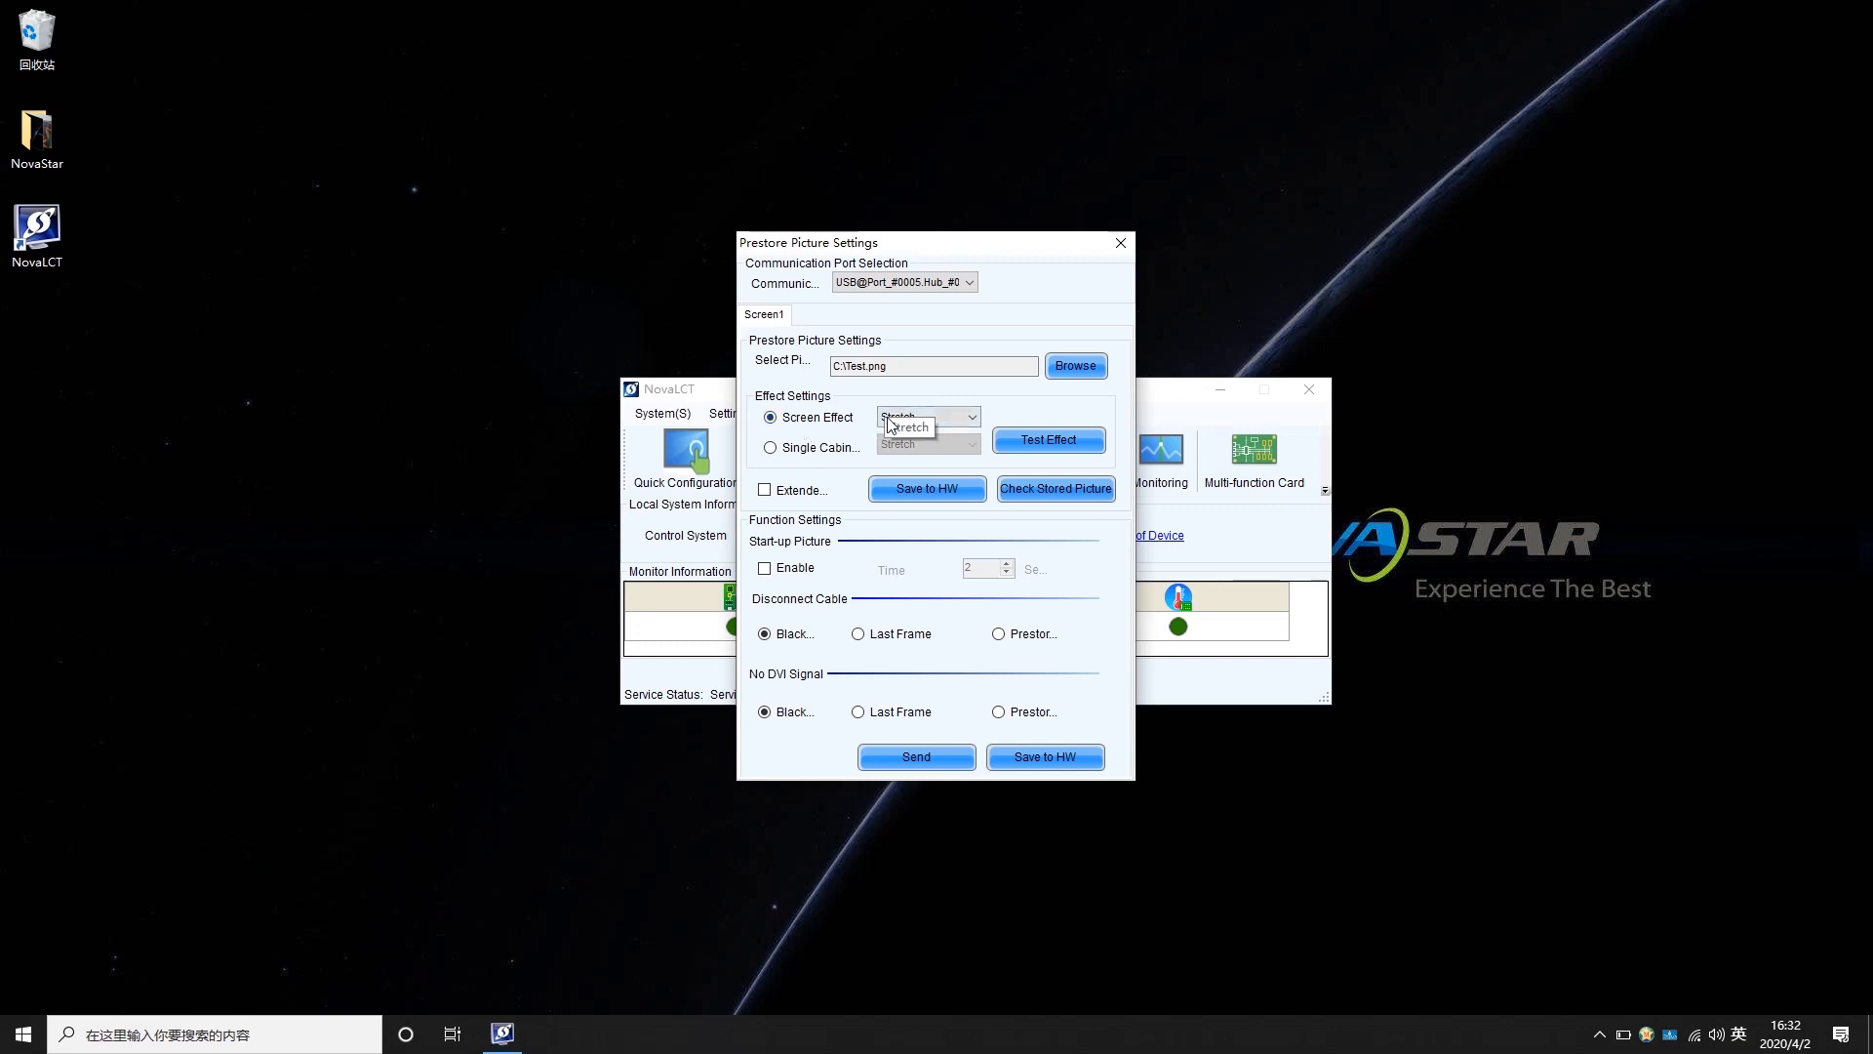
left_click(969, 415)
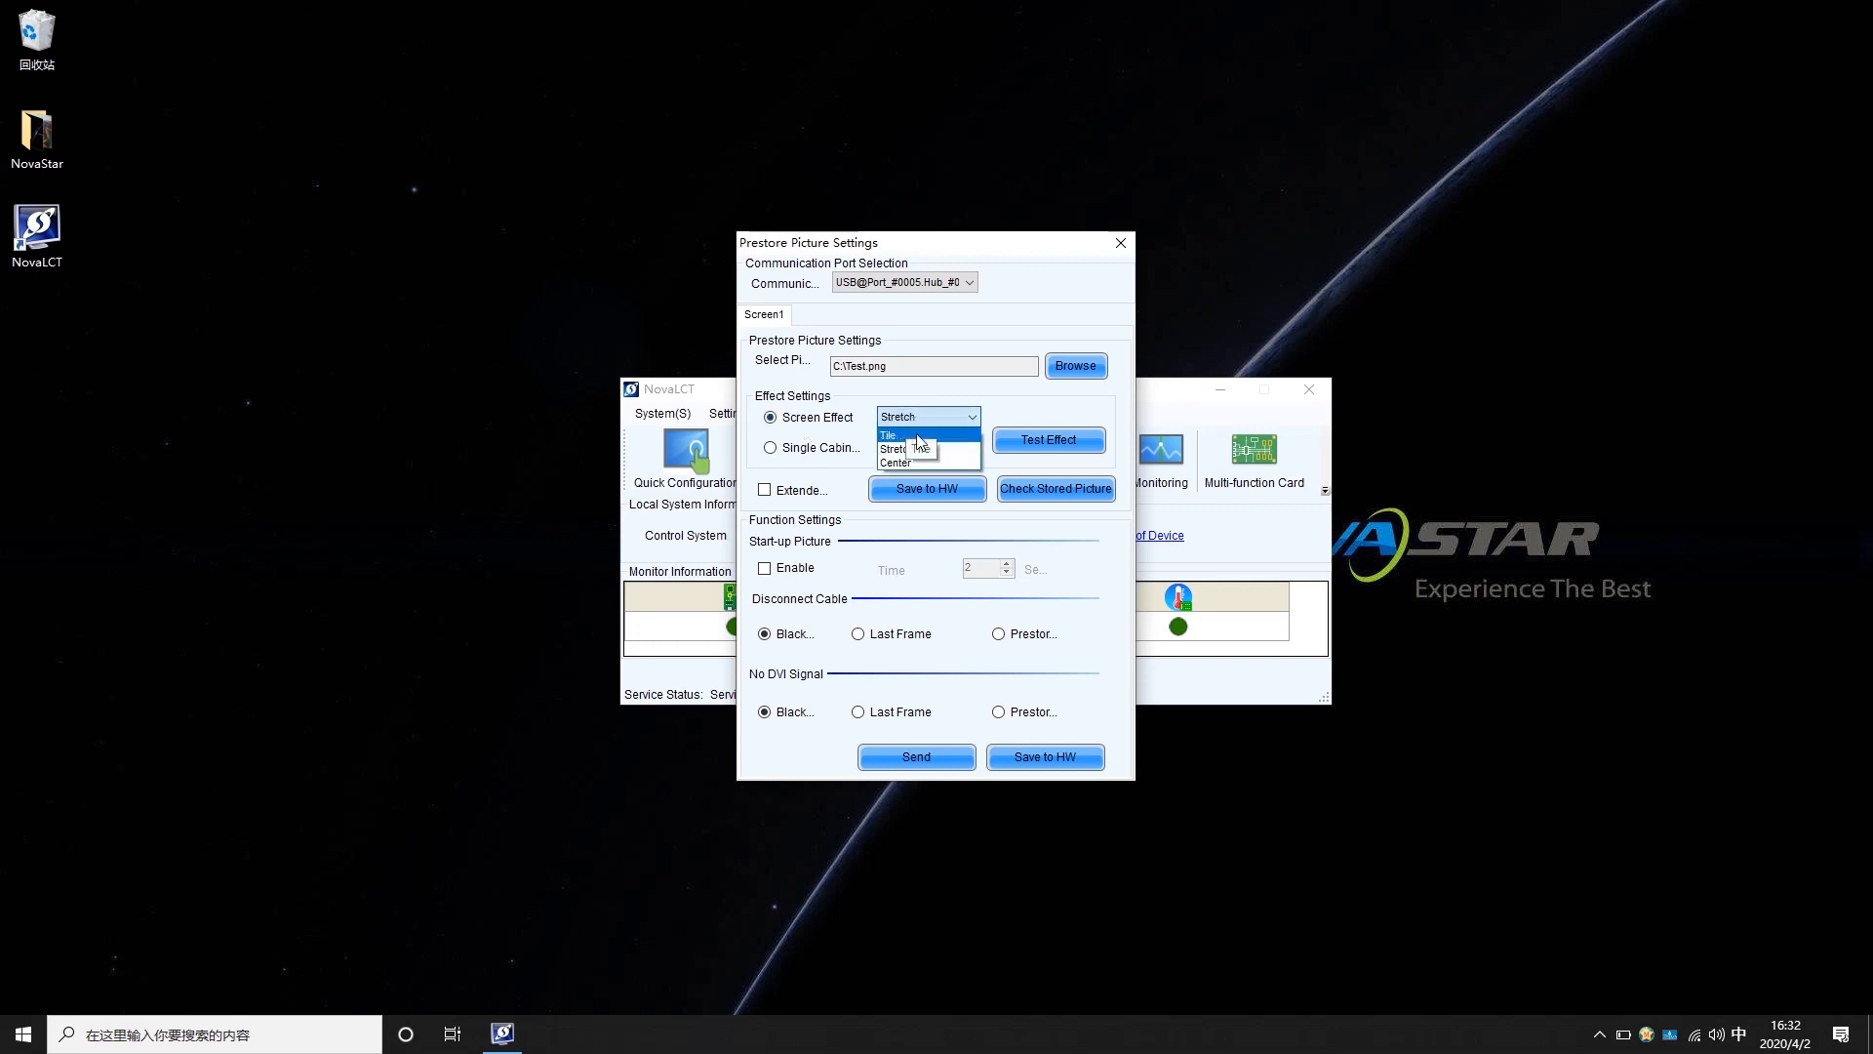
left_click(890, 433)
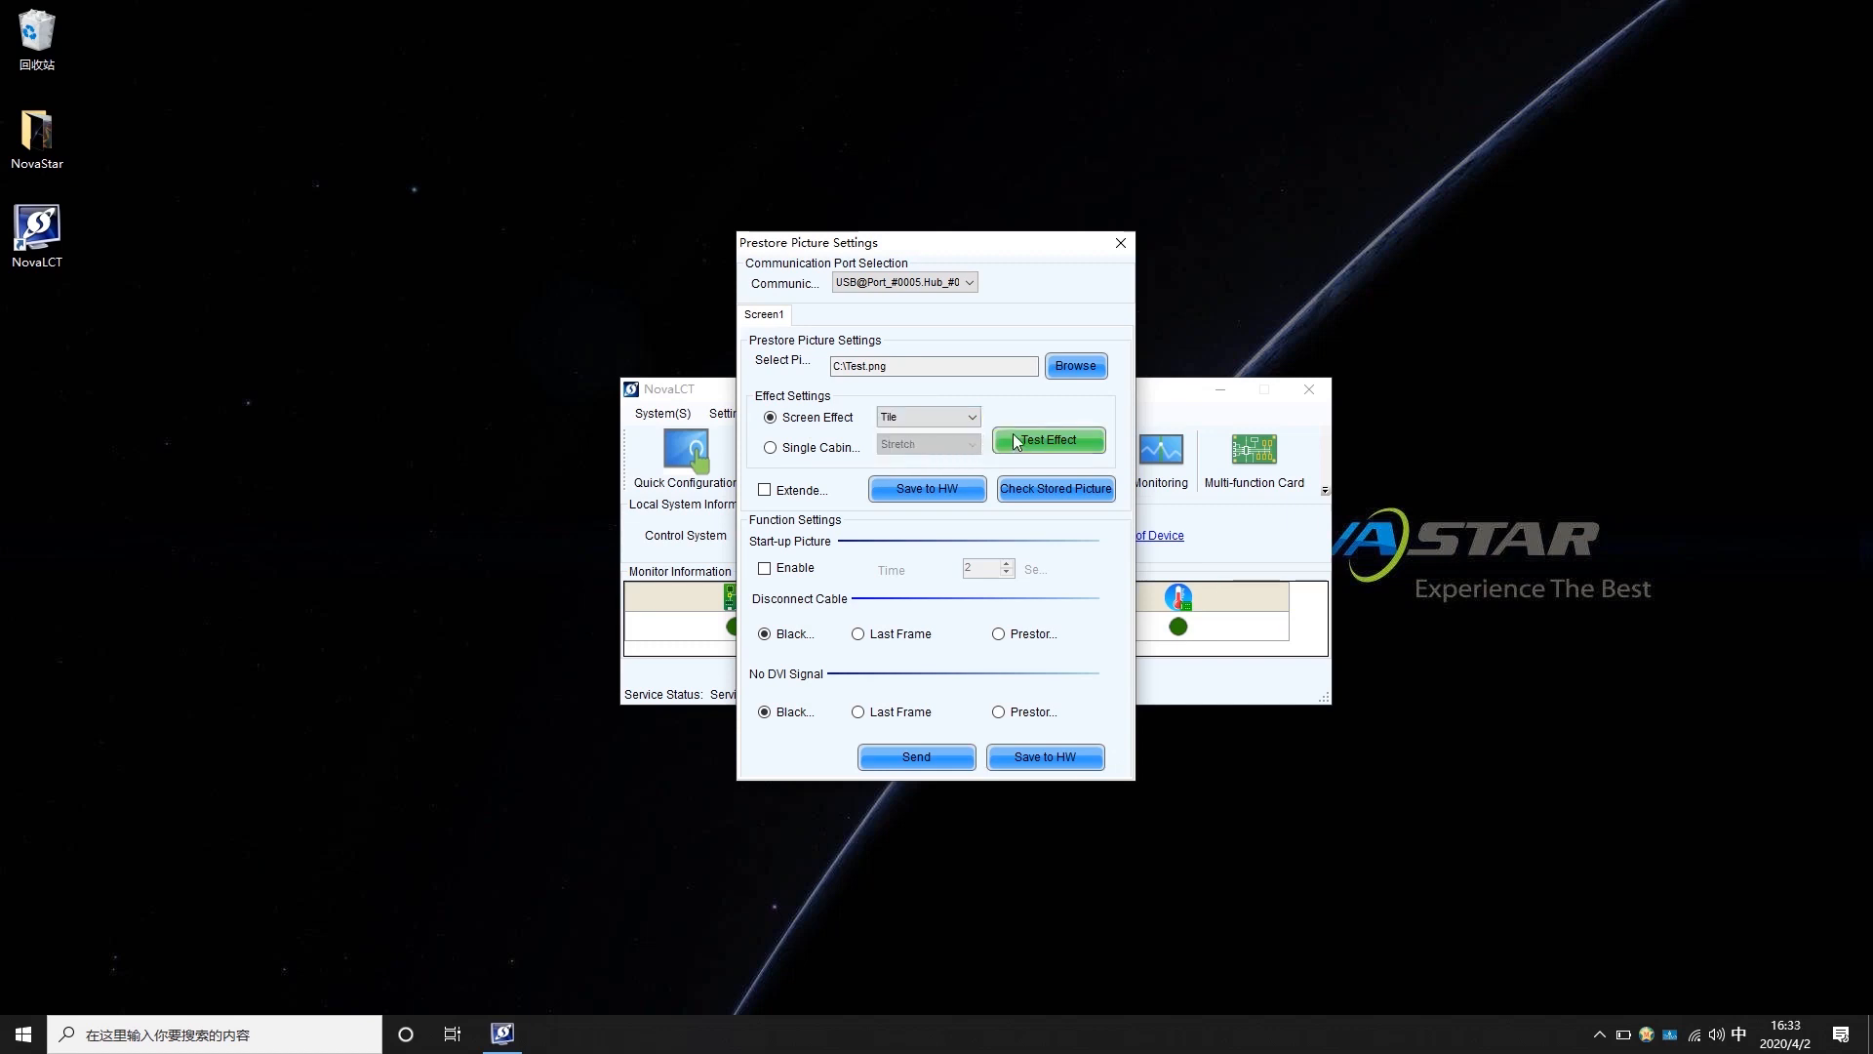
left_click(1045, 439)
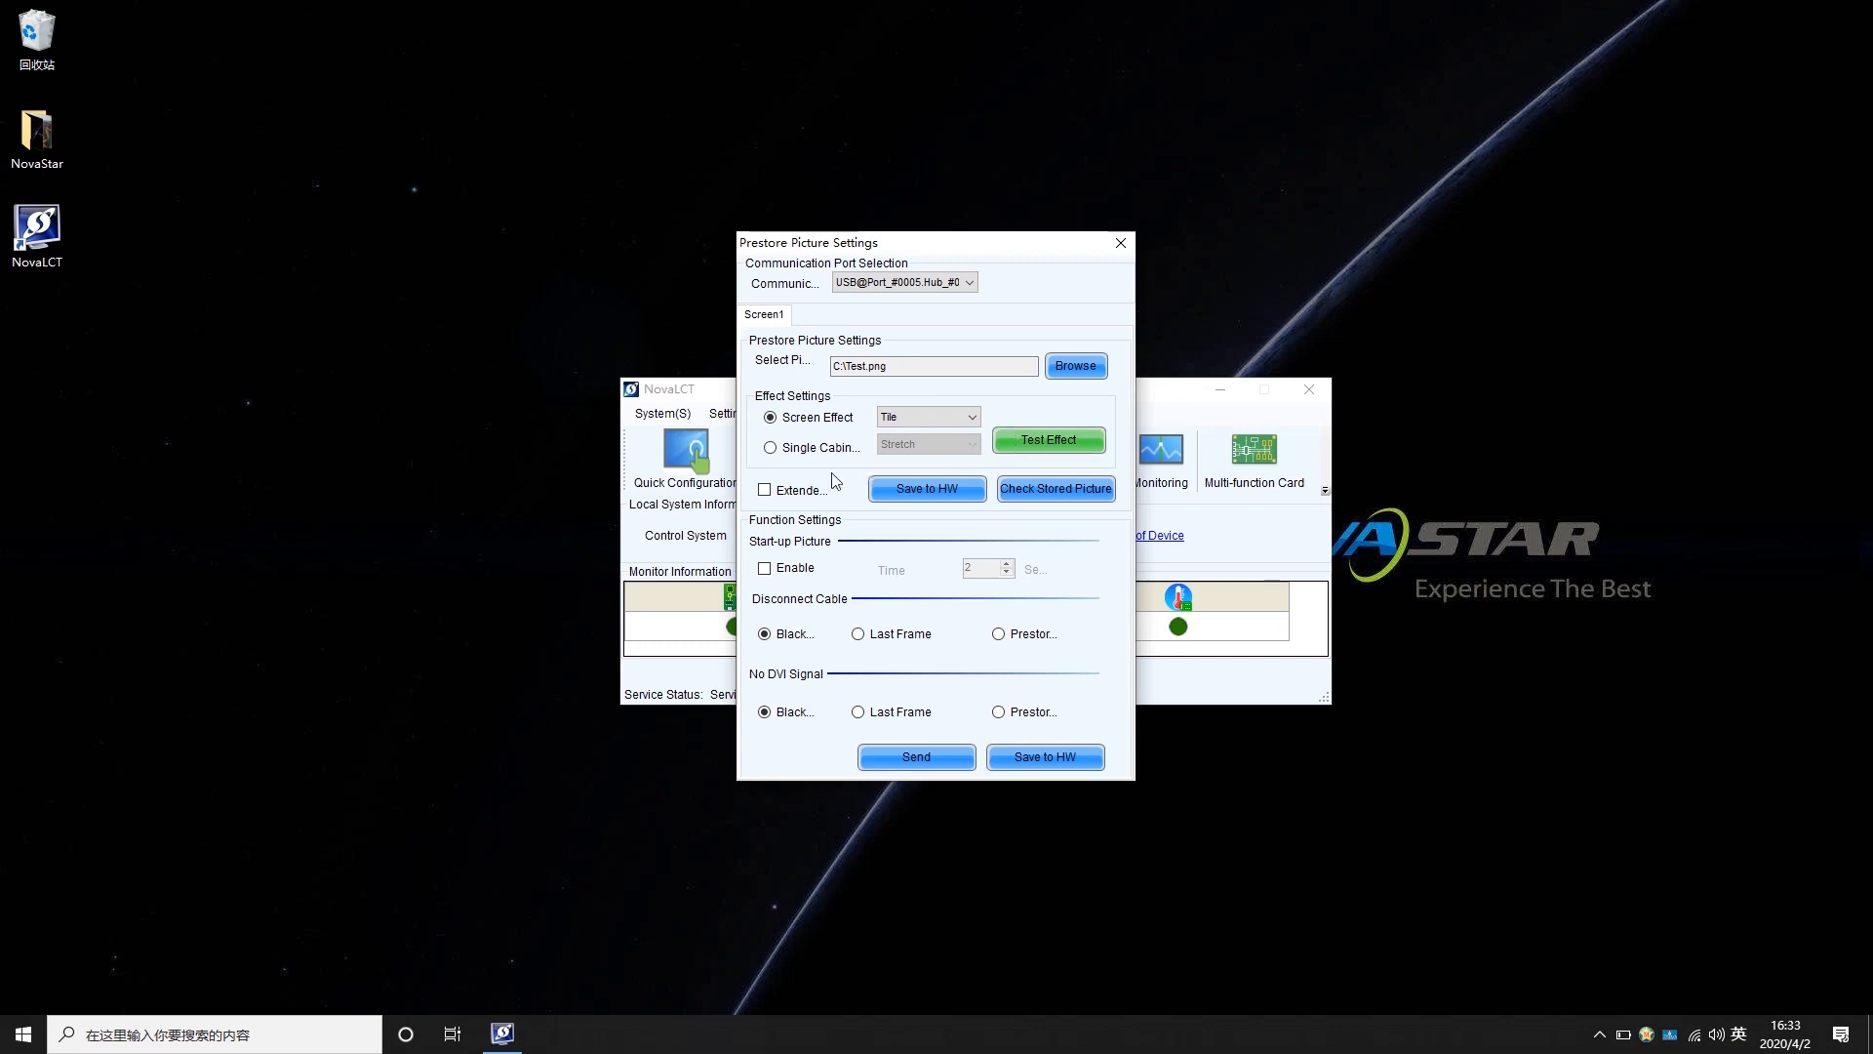
mouse_move(788, 500)
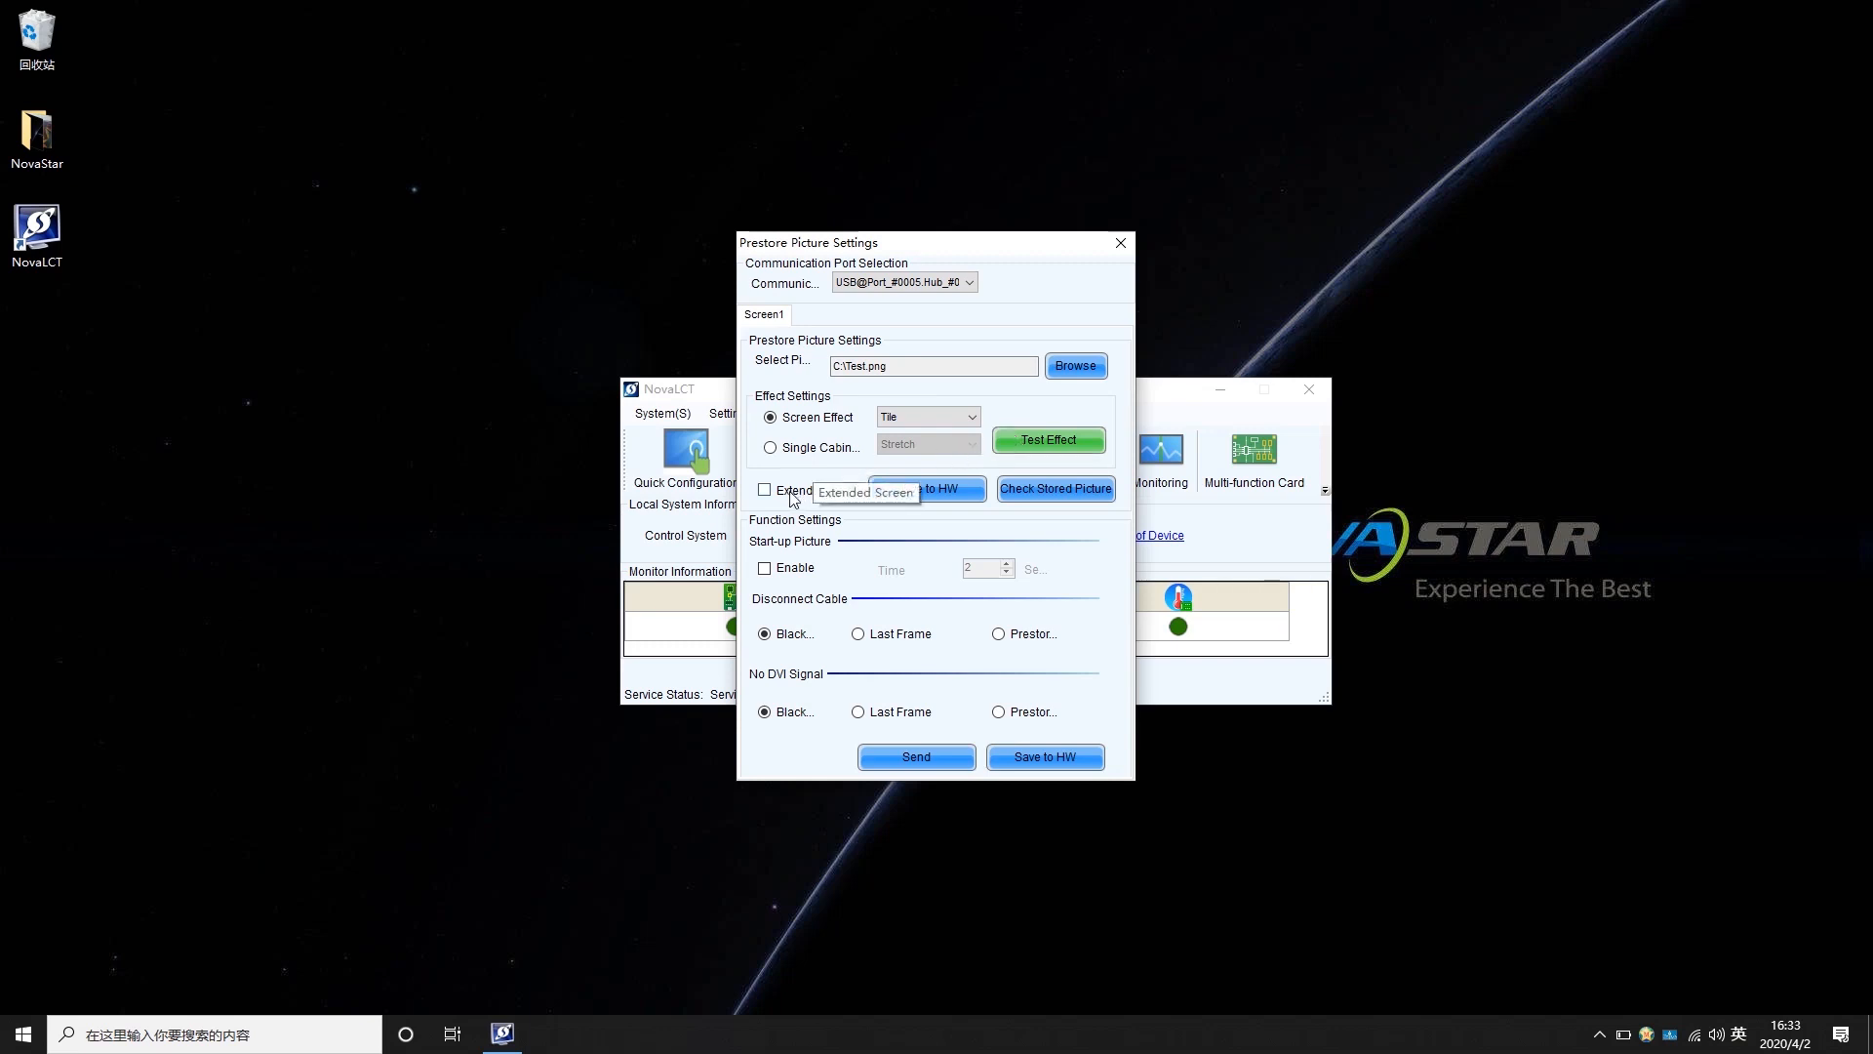
left_click(765, 490)
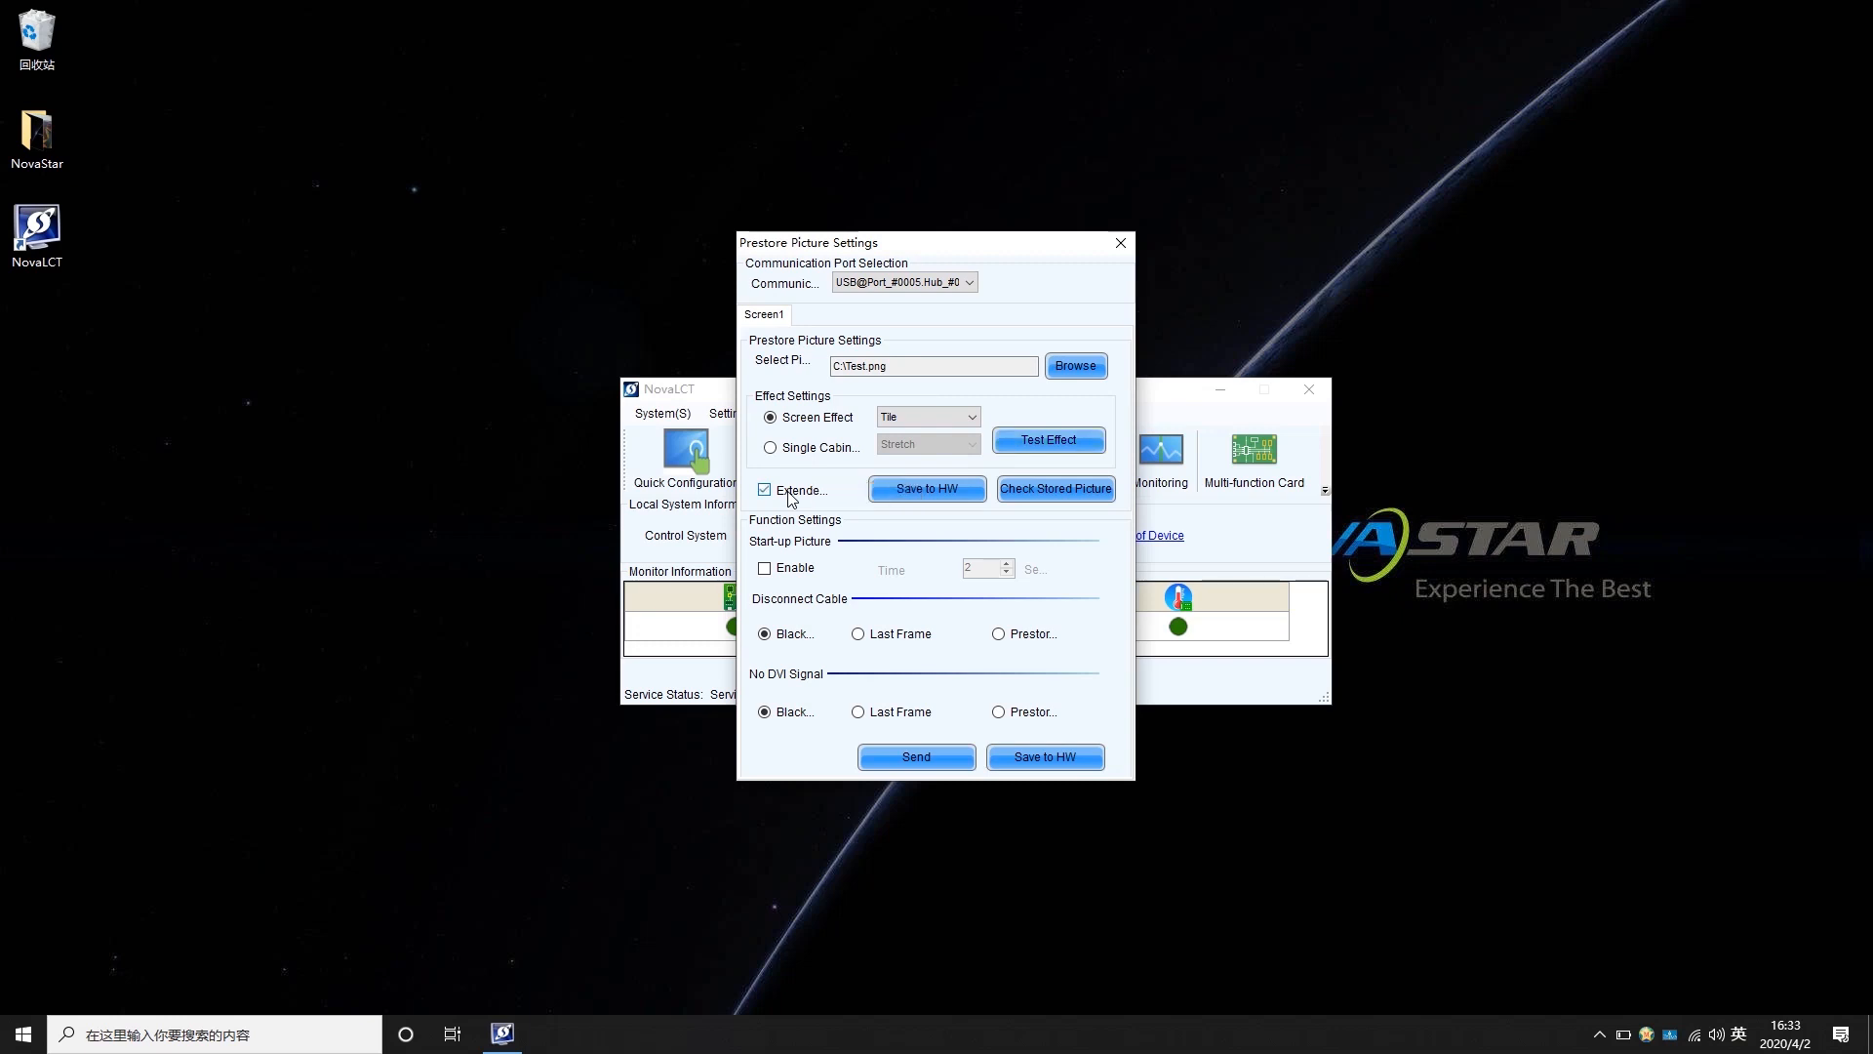
left_click(765, 490)
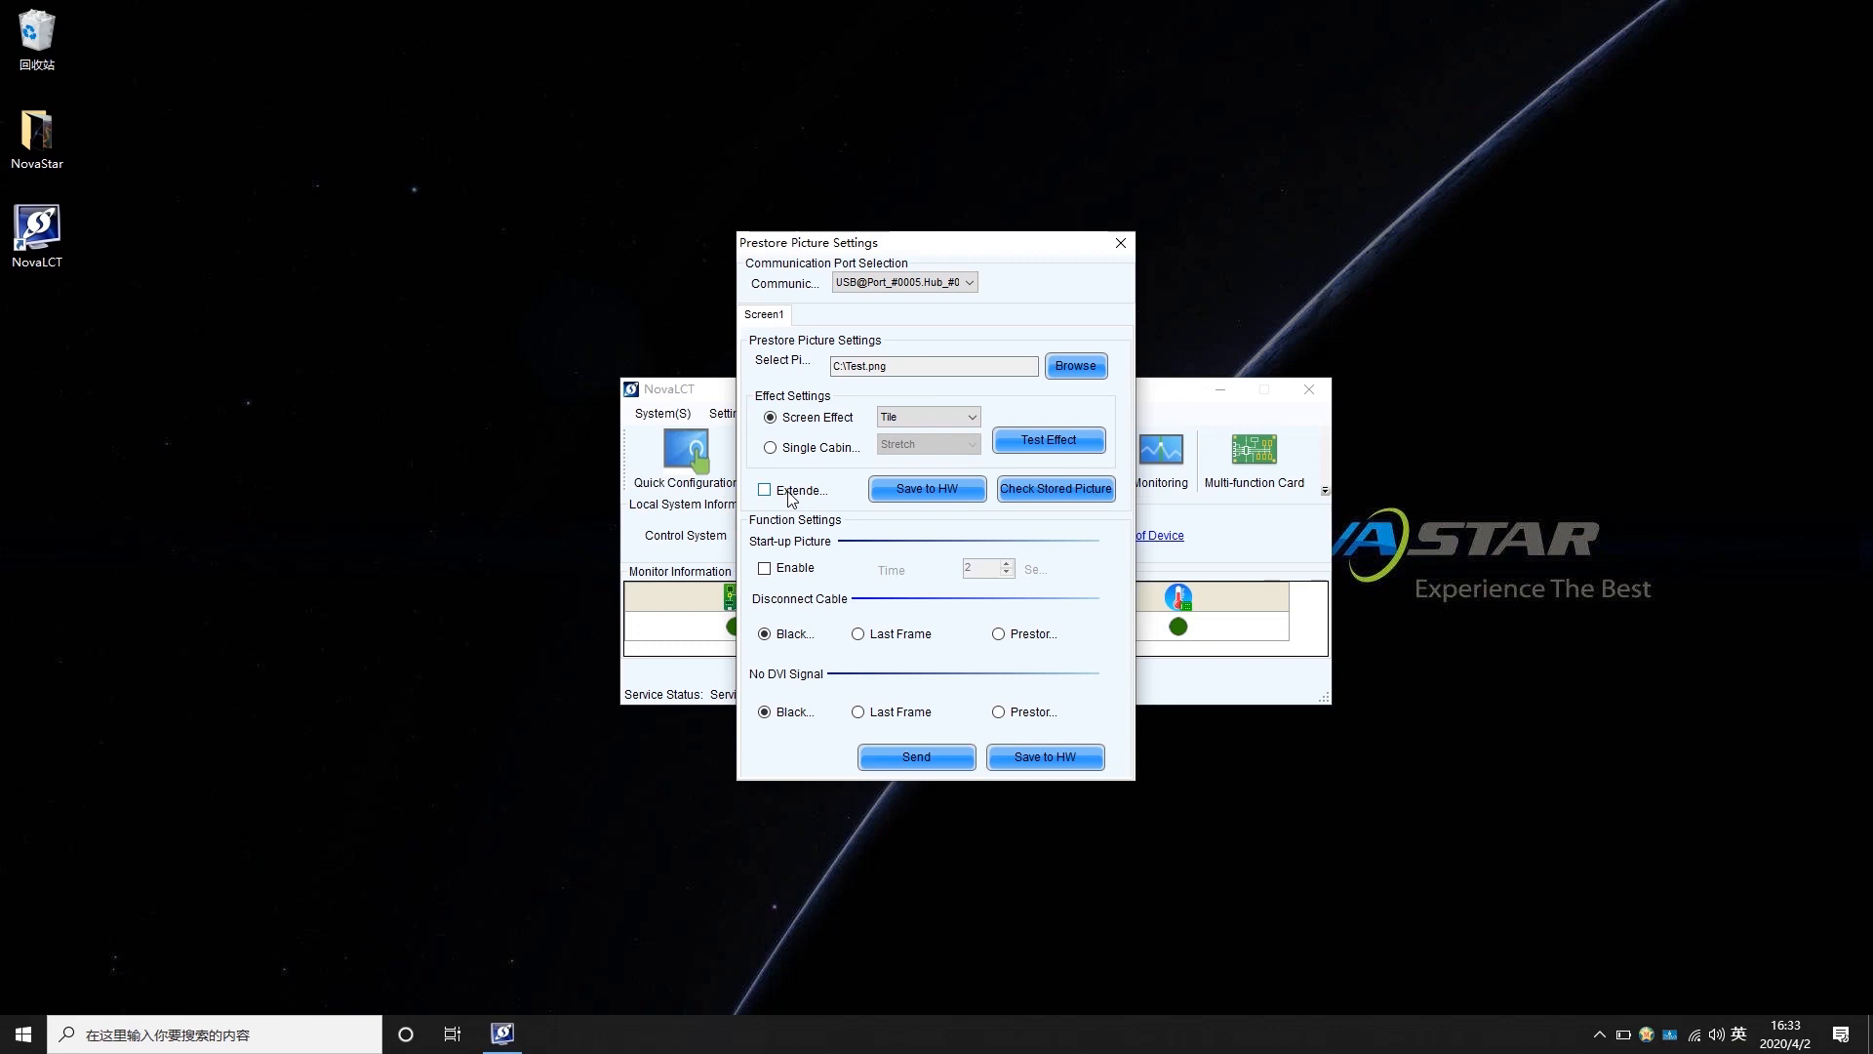
mouse_move(868, 500)
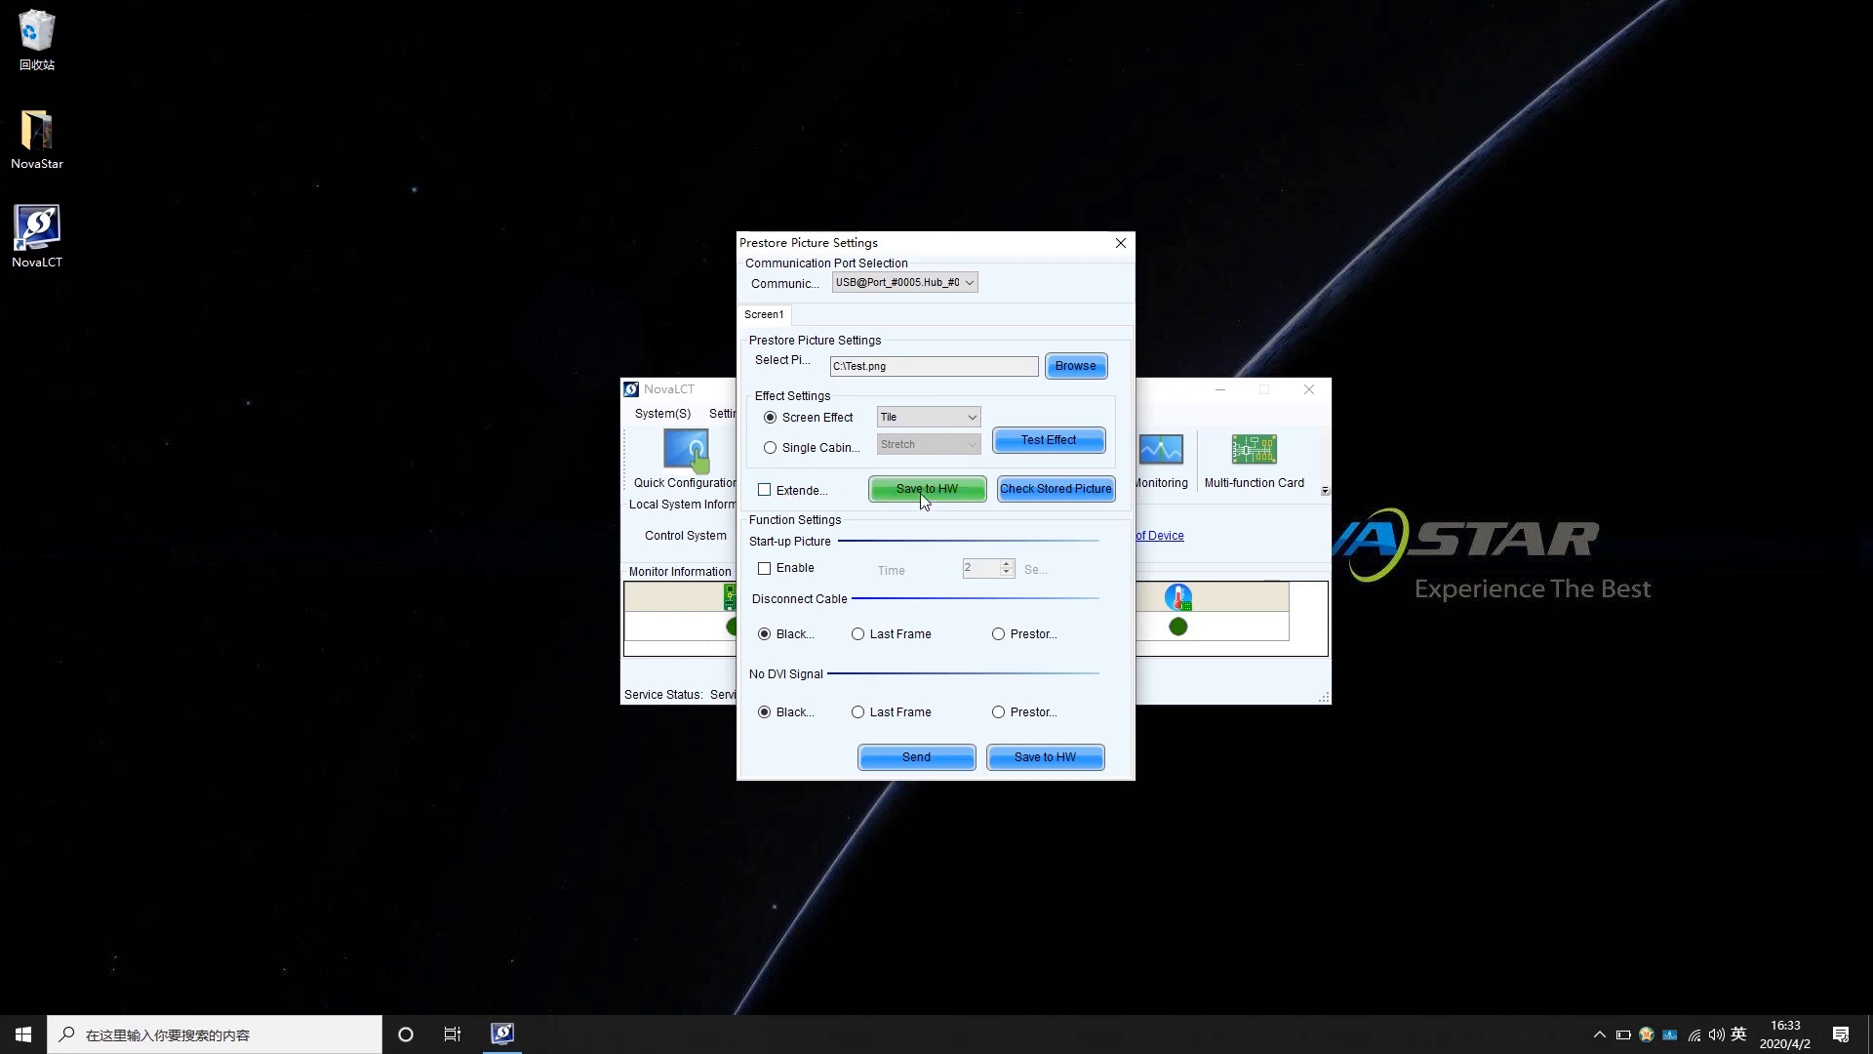
Step: Save Test.png to the receiving card hardware and confirm the success message
left_click(1046, 439)
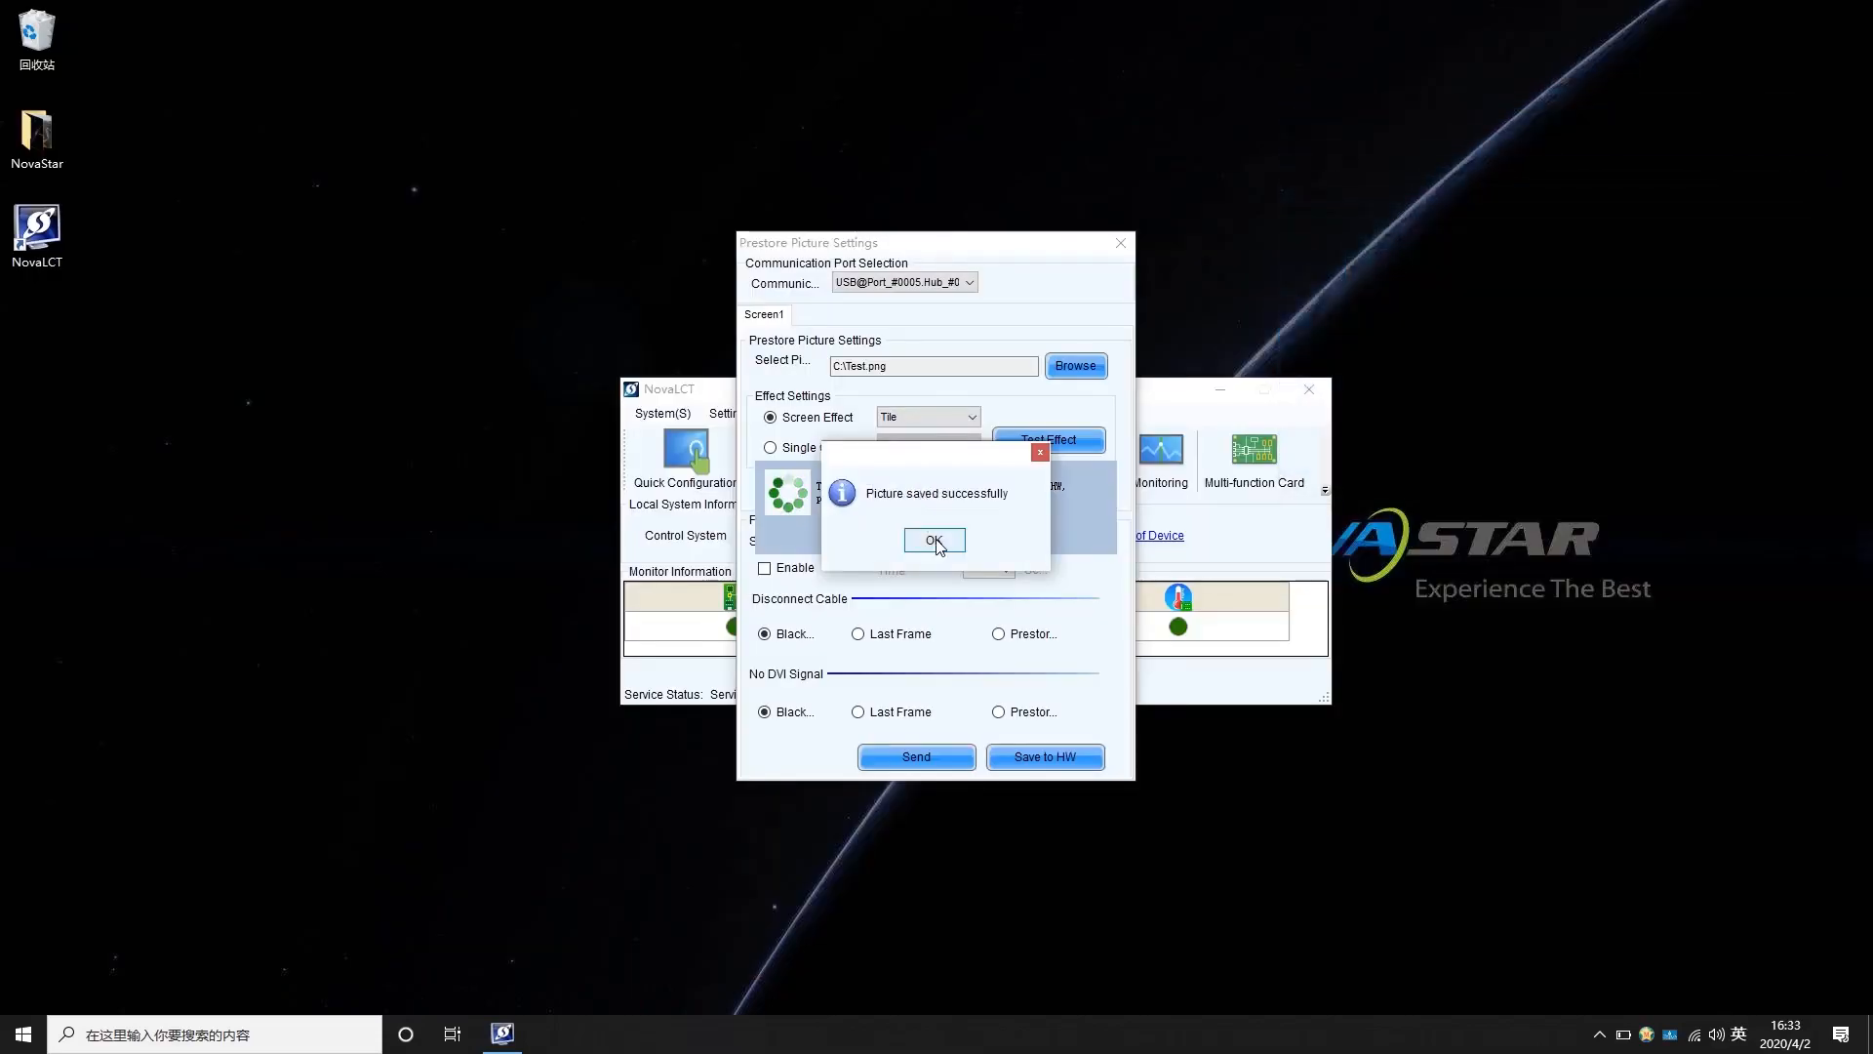
left_click(935, 541)
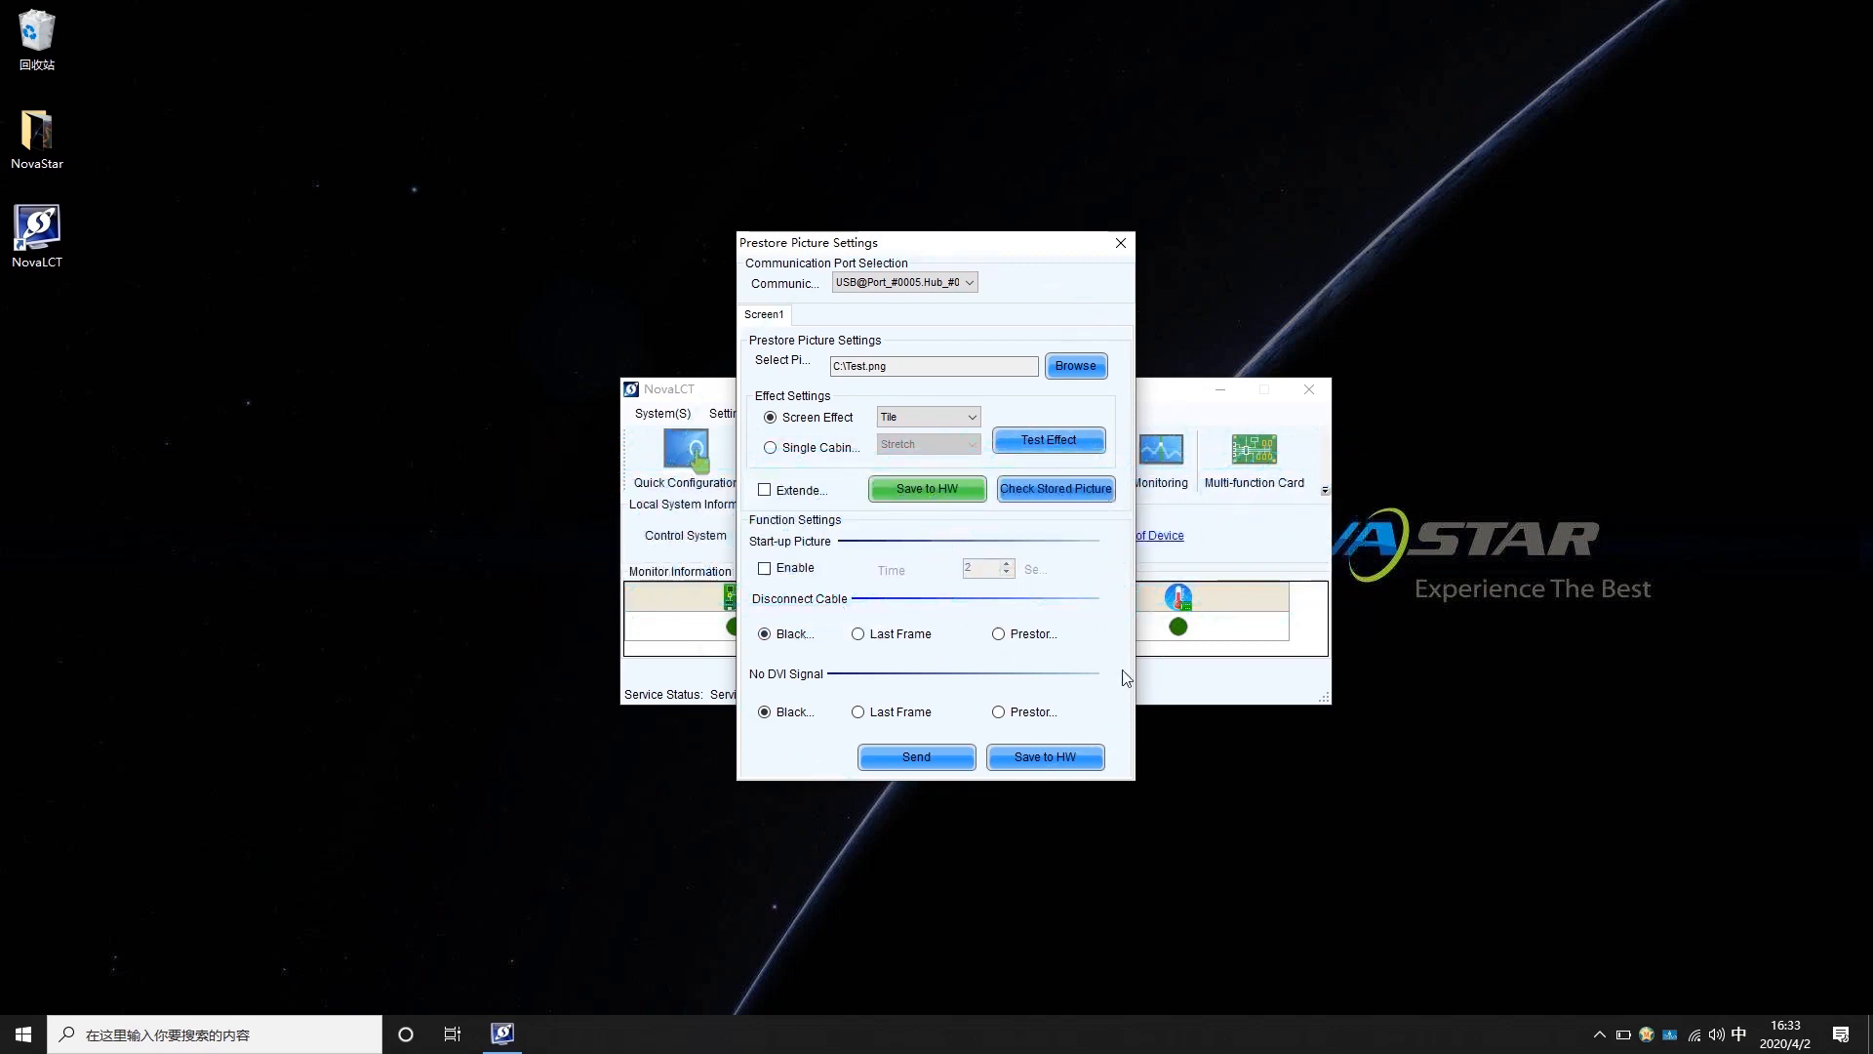
Step: Use the Prestored Picture for Disconnect Cable and No DVI Signal, and send the settings
left_click(999, 632)
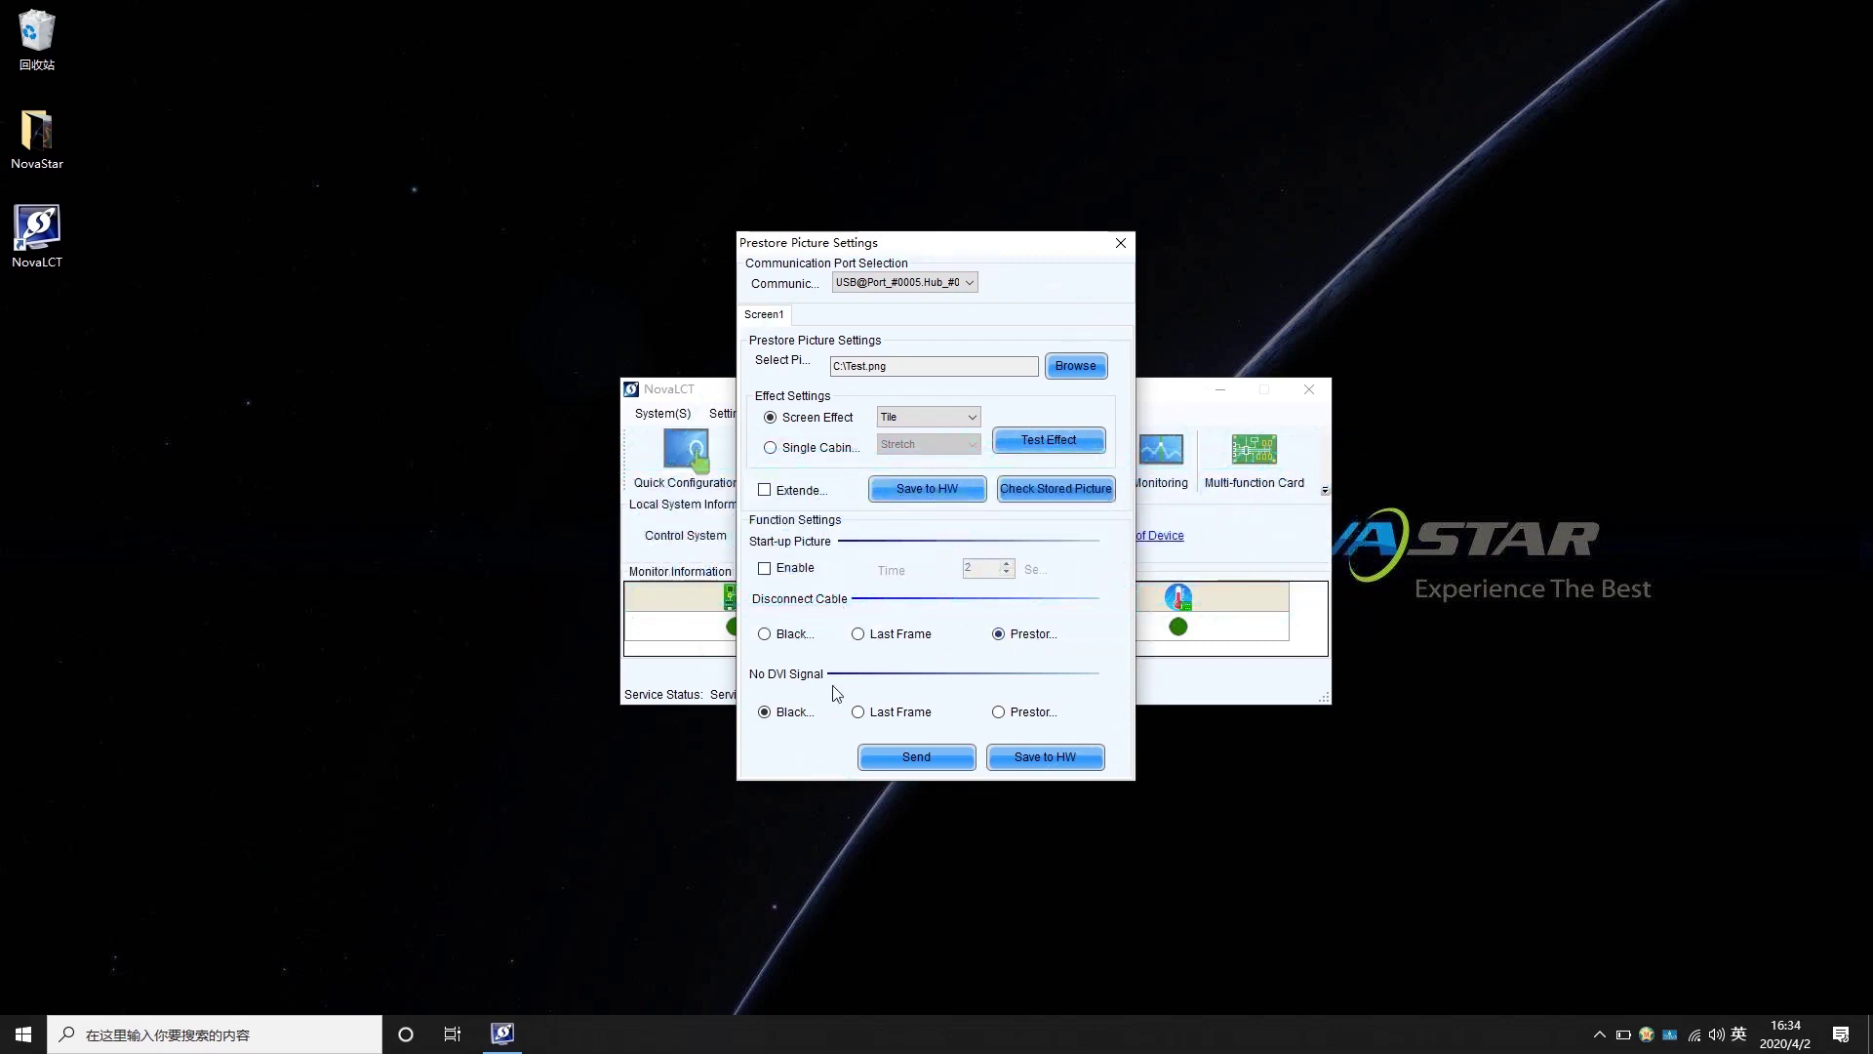
left_click(998, 710)
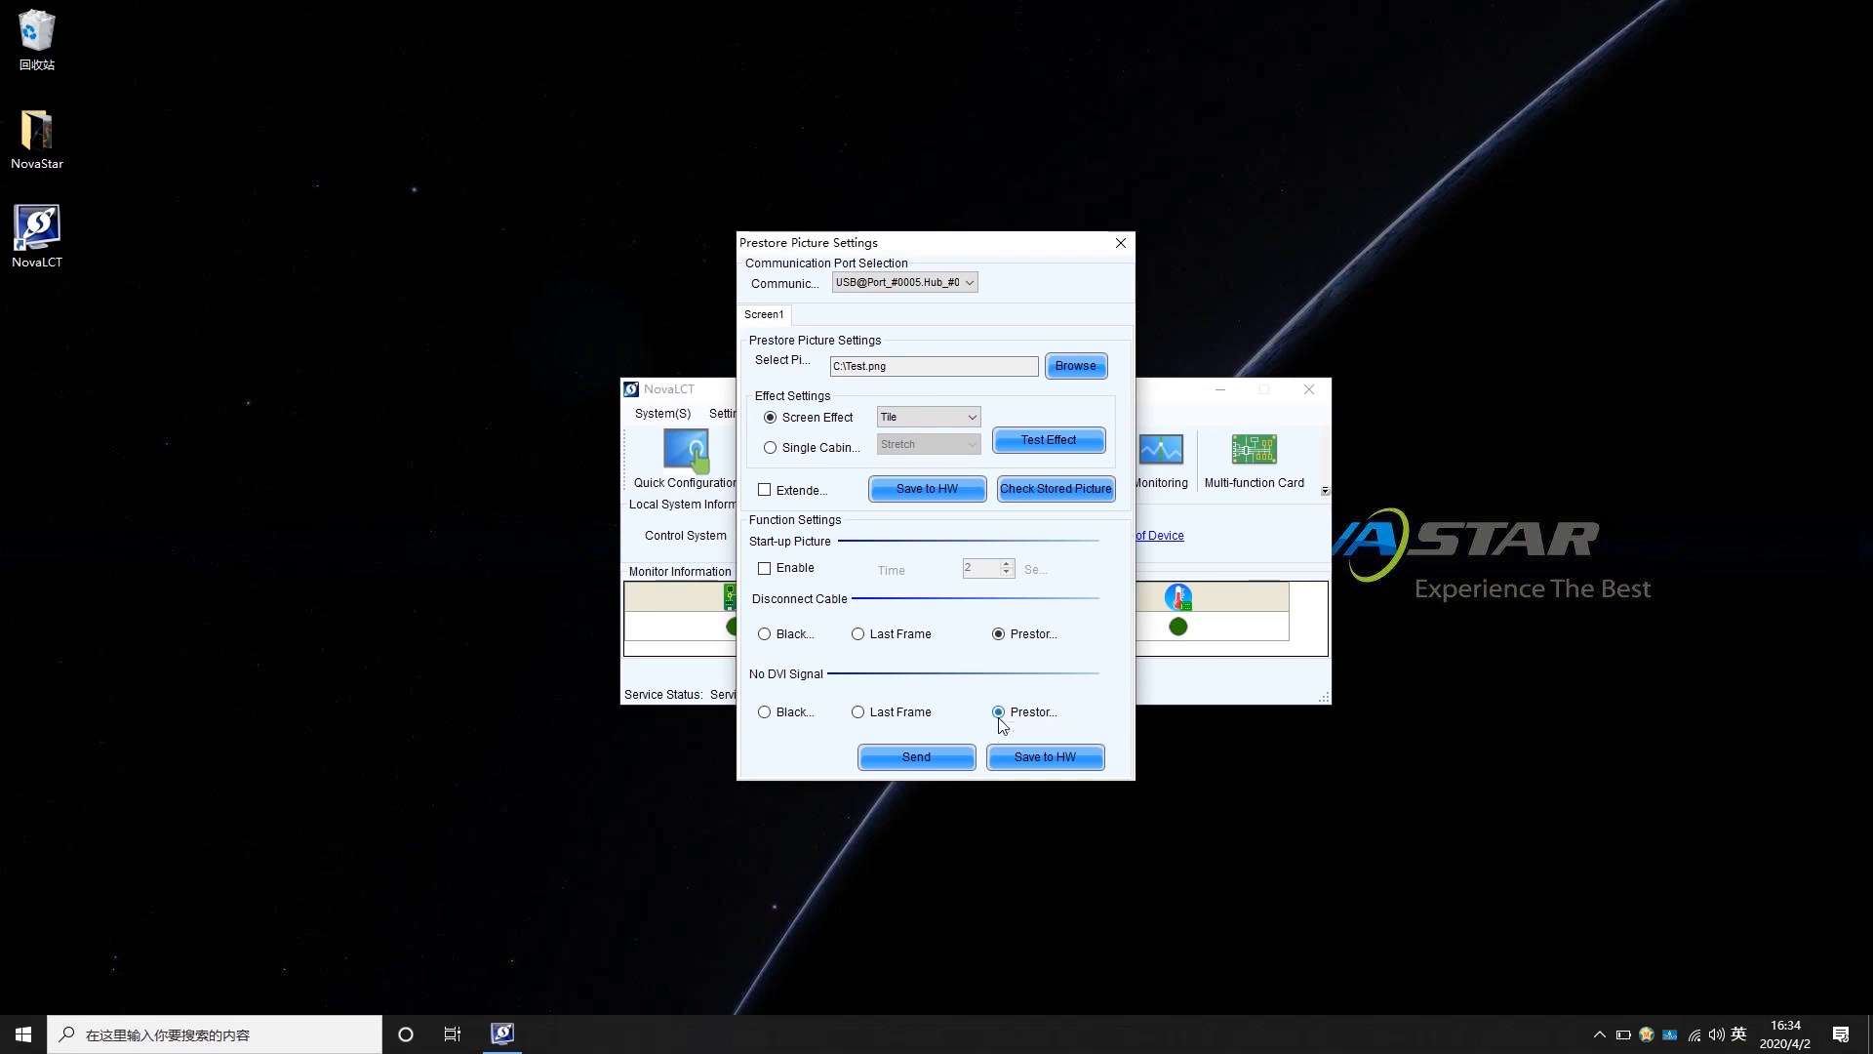
left_click(917, 757)
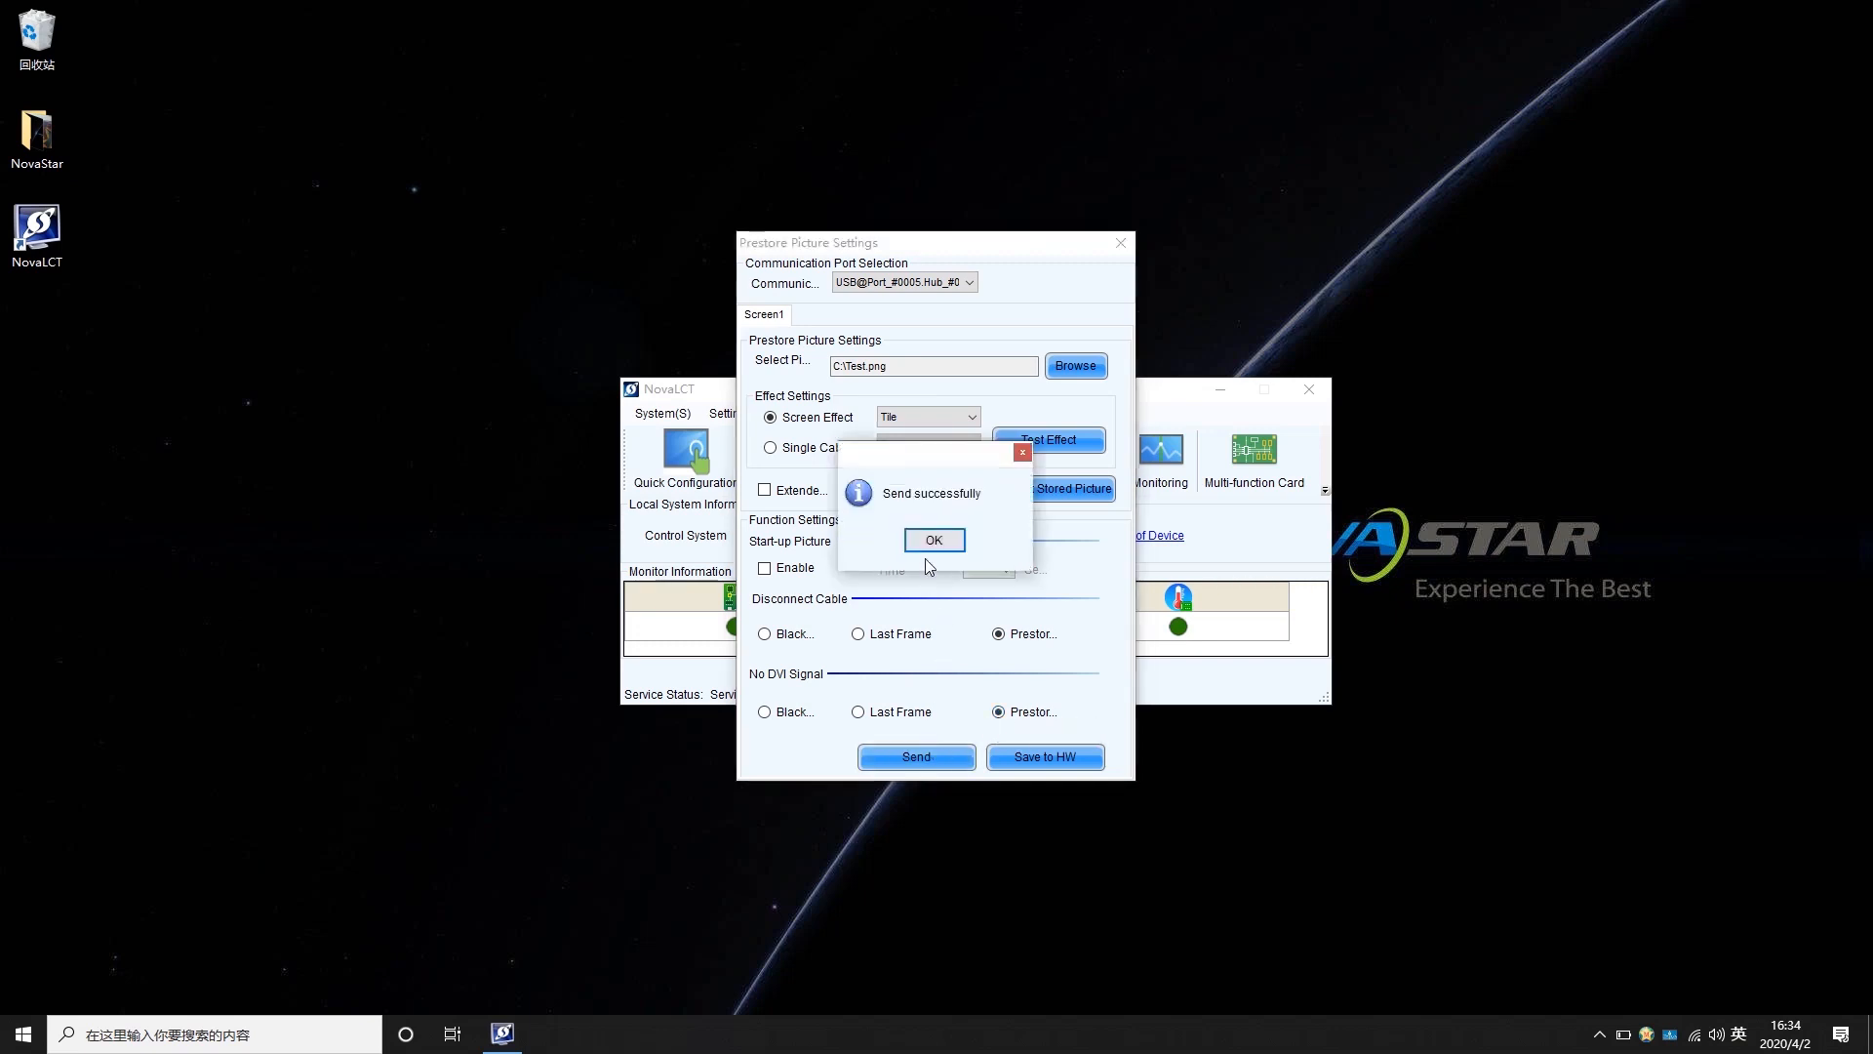
left_click(933, 539)
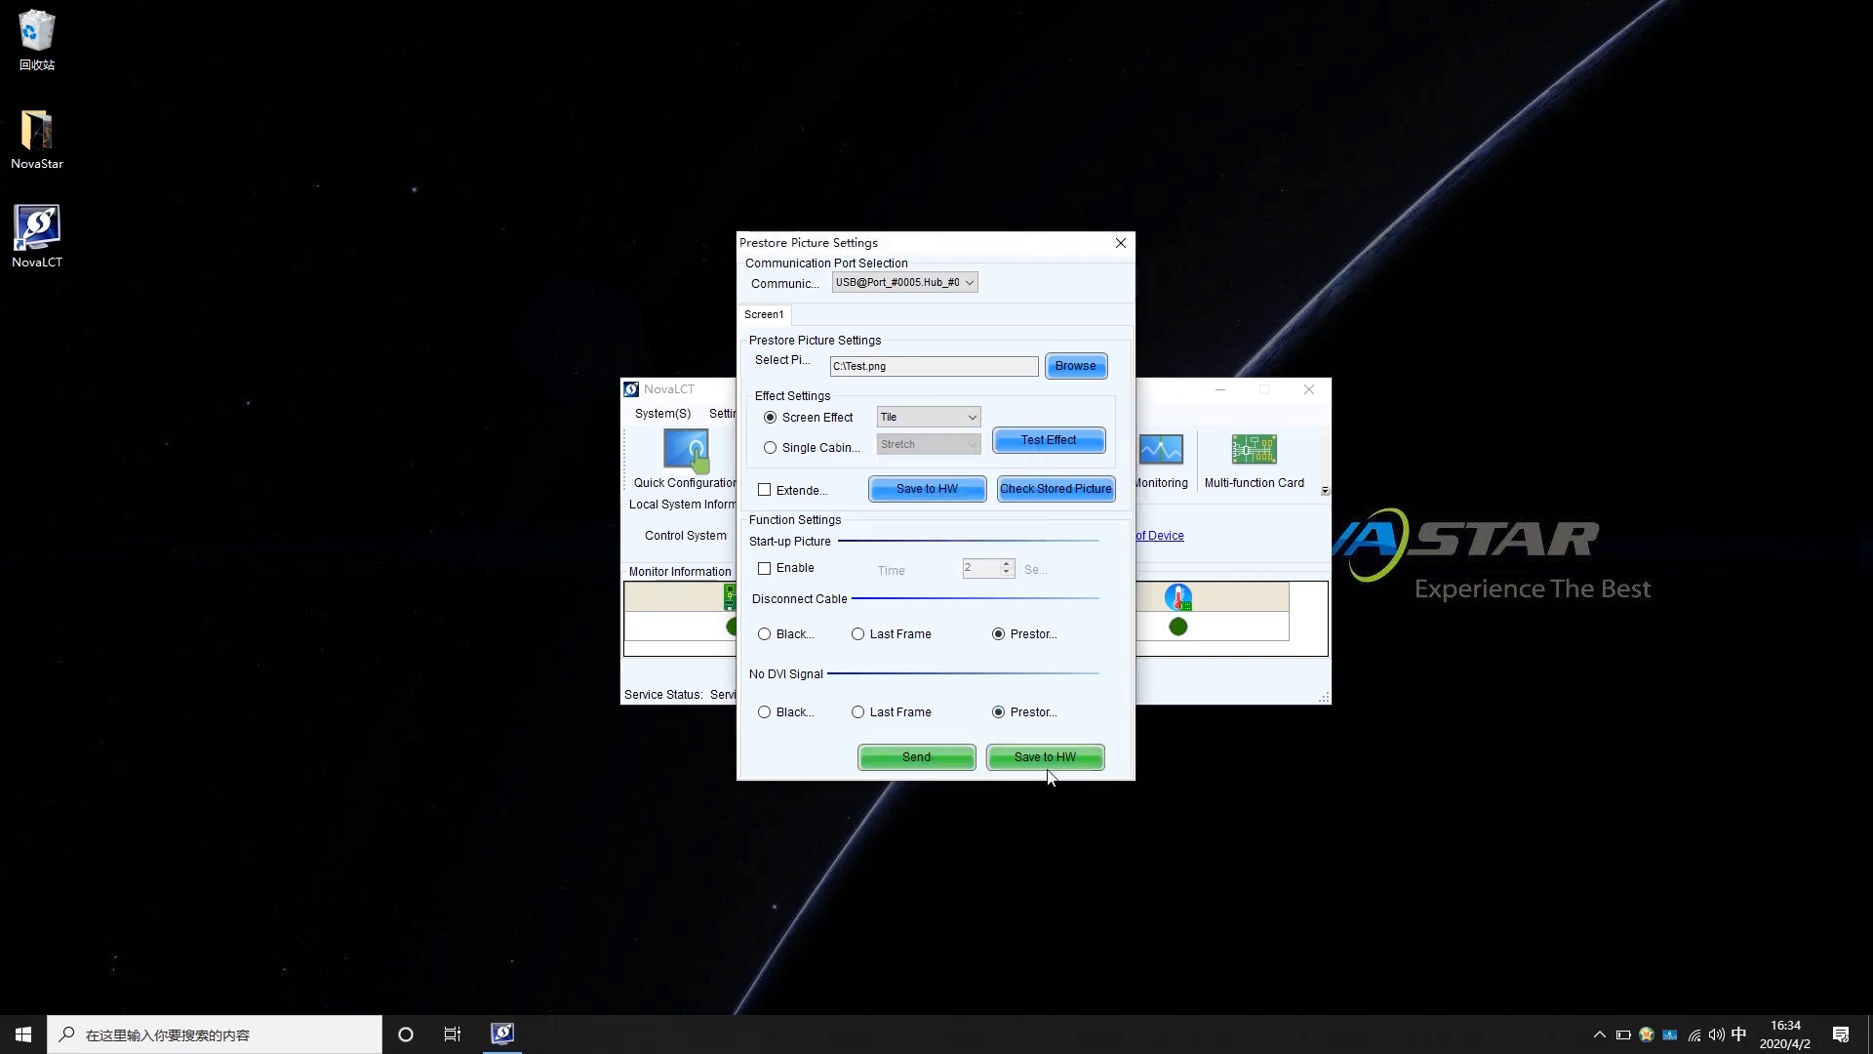
Step: Save the function settings to hardware and confirm the saved message
left_click(1044, 757)
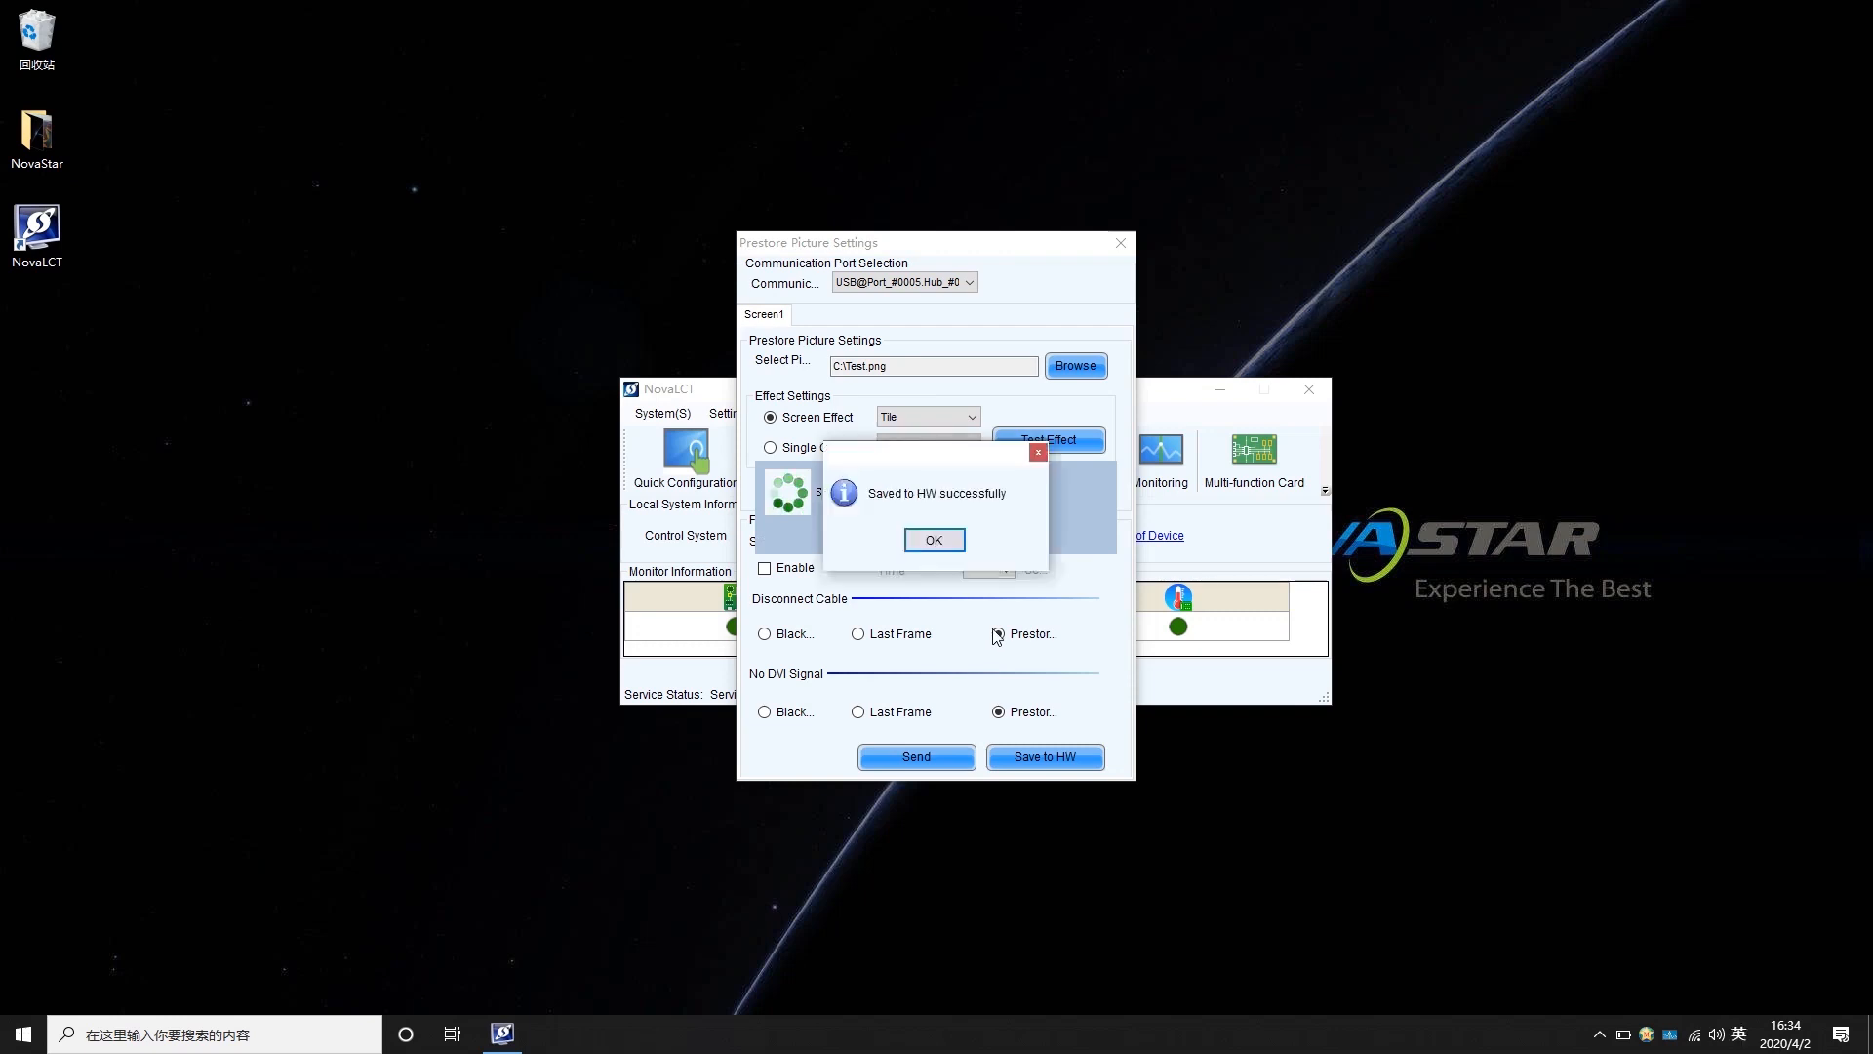
left_click(933, 538)
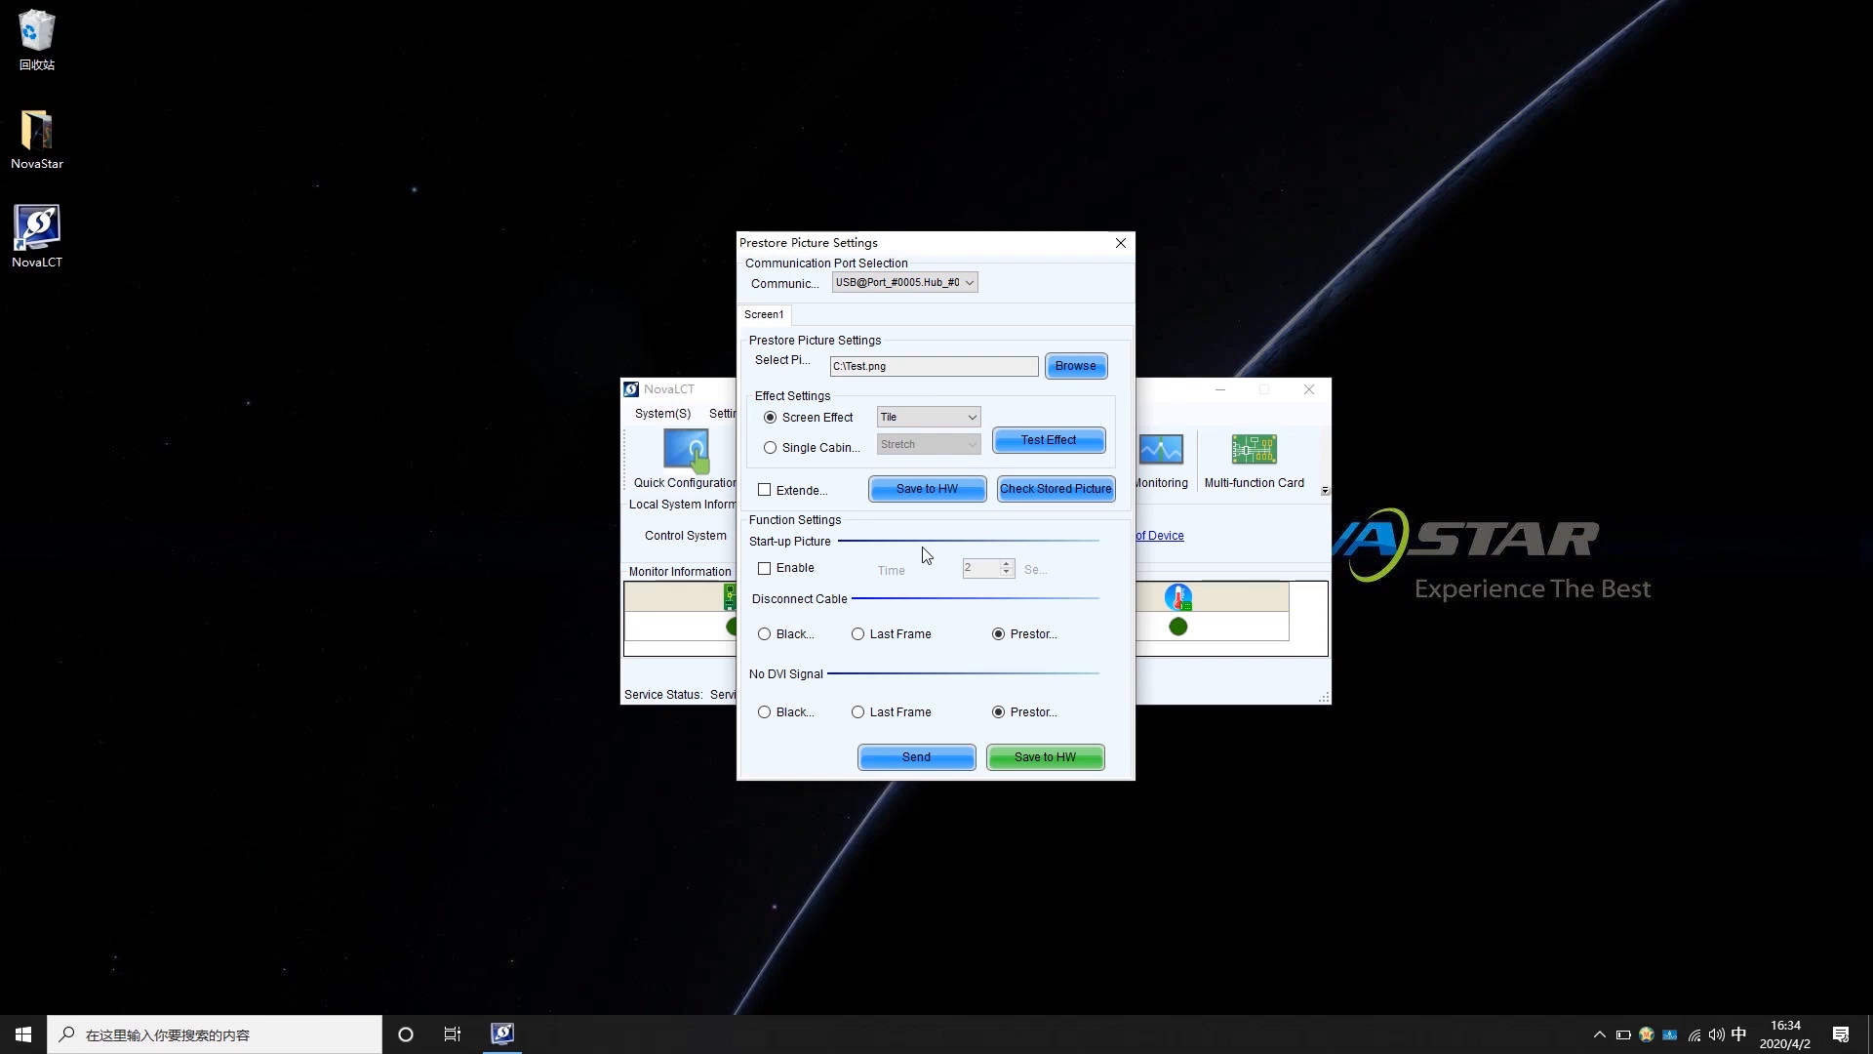
left_click(1055, 488)
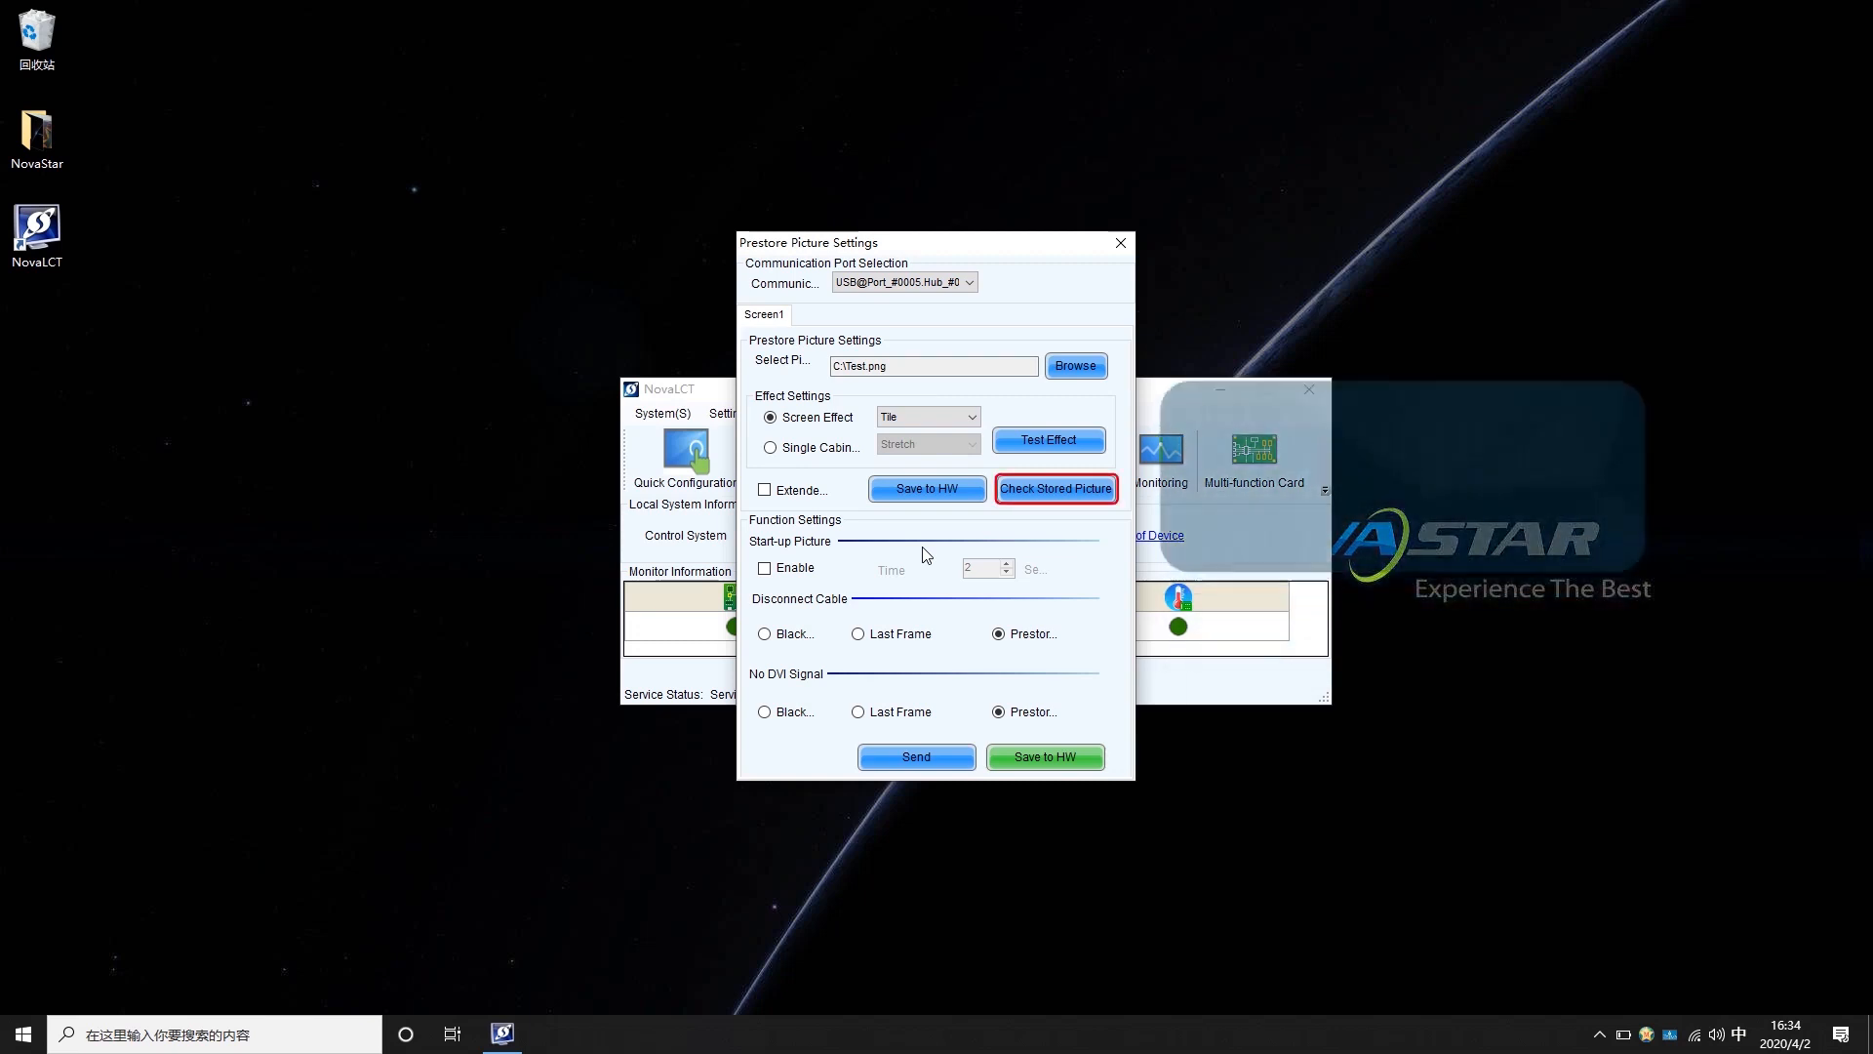
mouse_move(1056, 488)
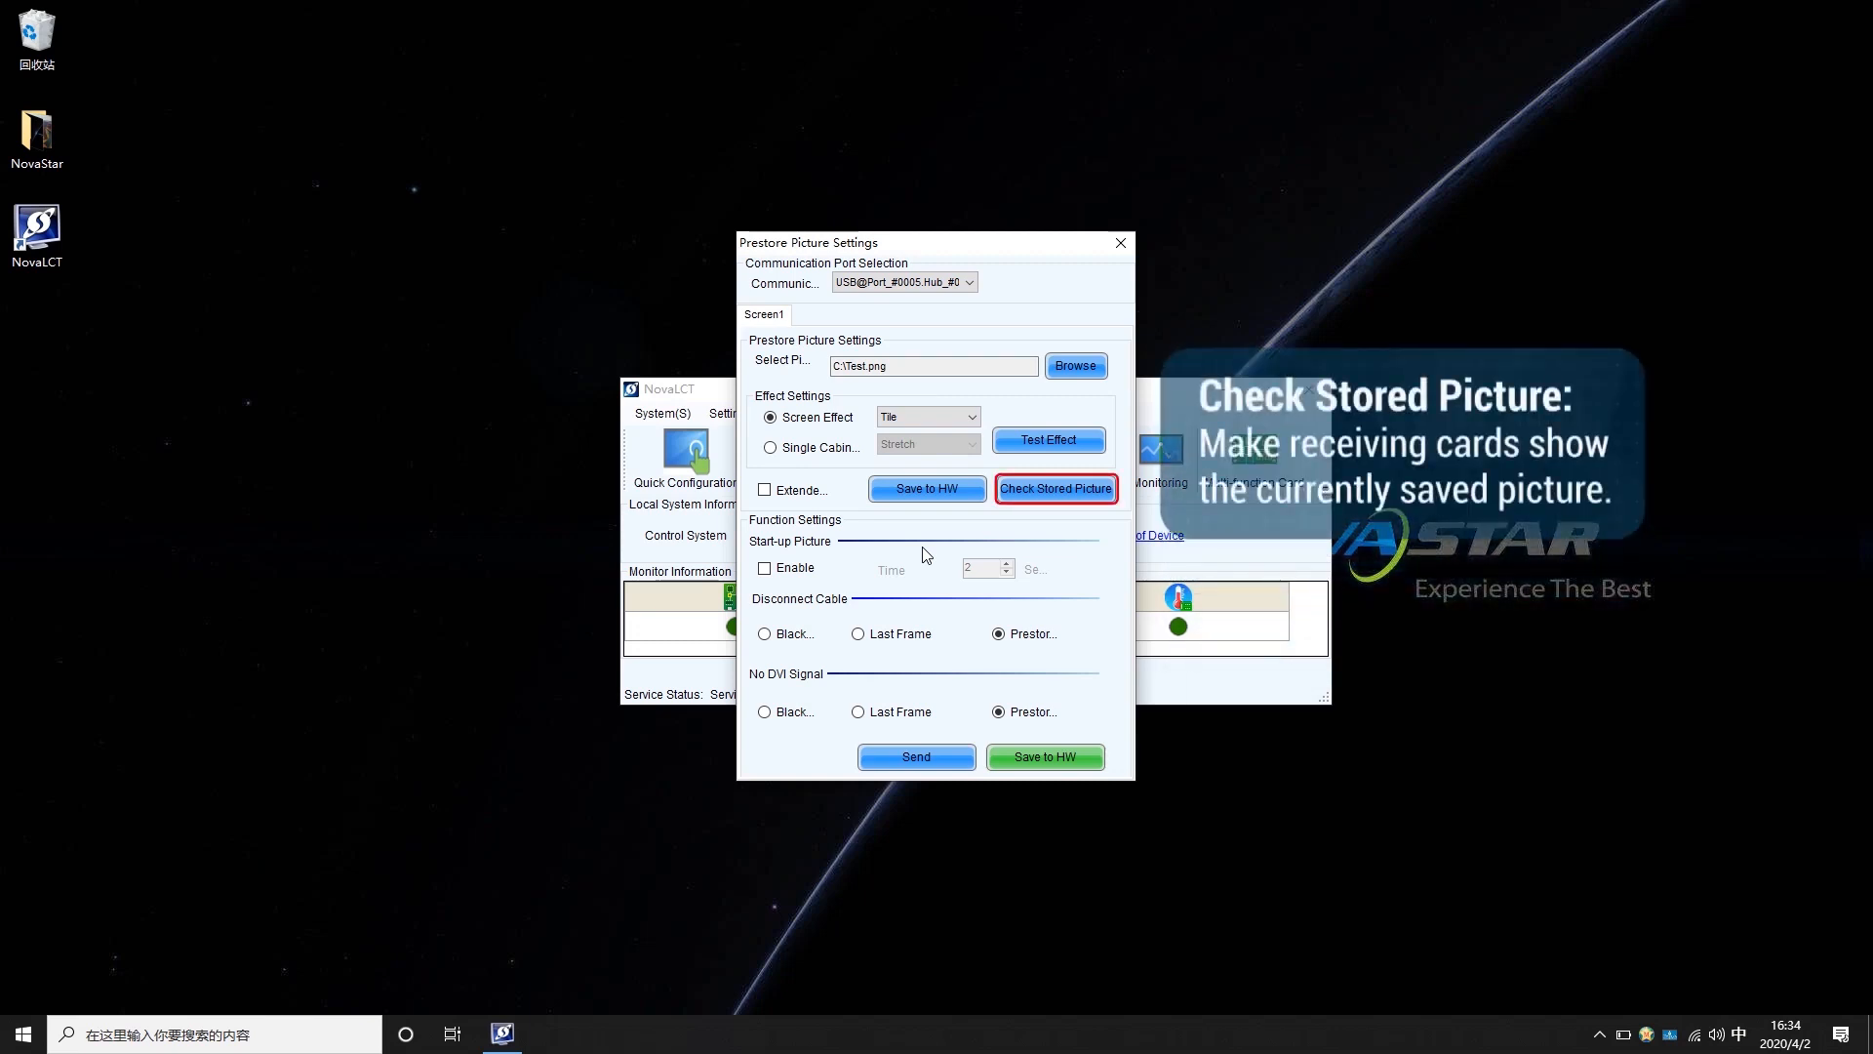